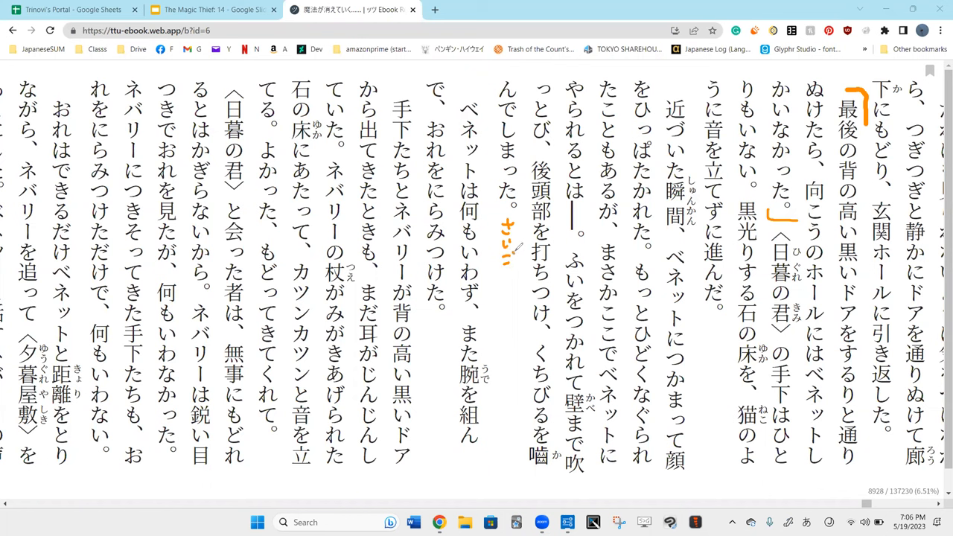
mouse_move(504, 246)
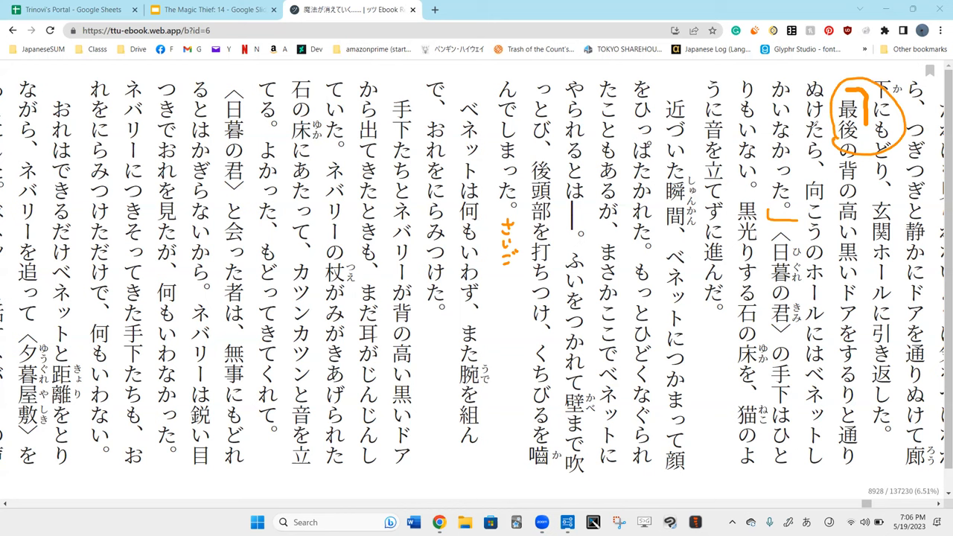
mouse_move(834, 134)
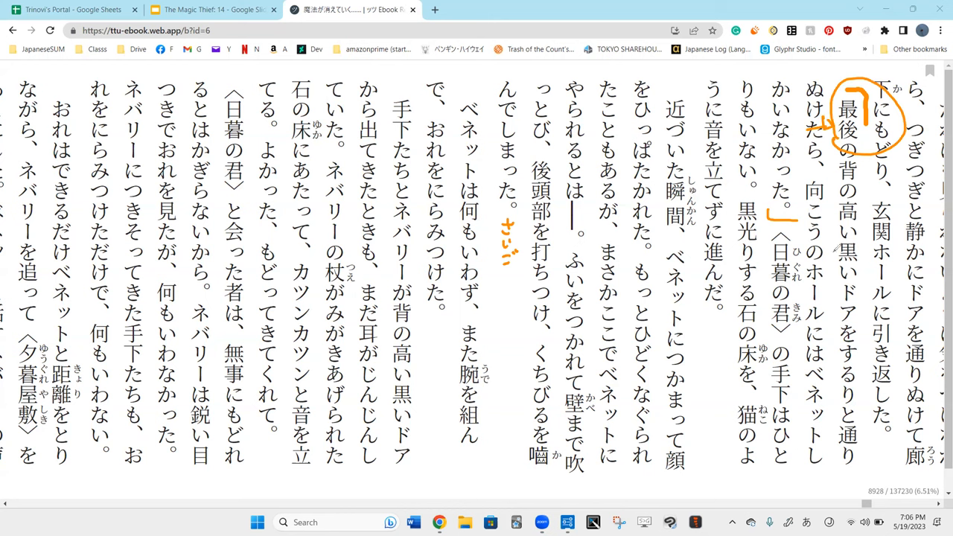
mouse_move(836, 265)
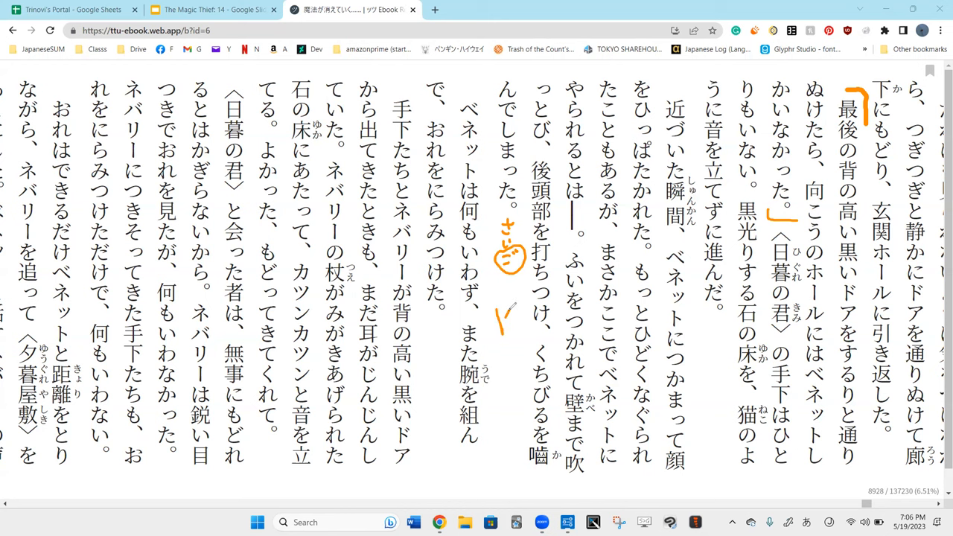
- Circle 玄関 in orange and draw an orange line beside ホールに引き返した
drag(509, 305, 506, 327)
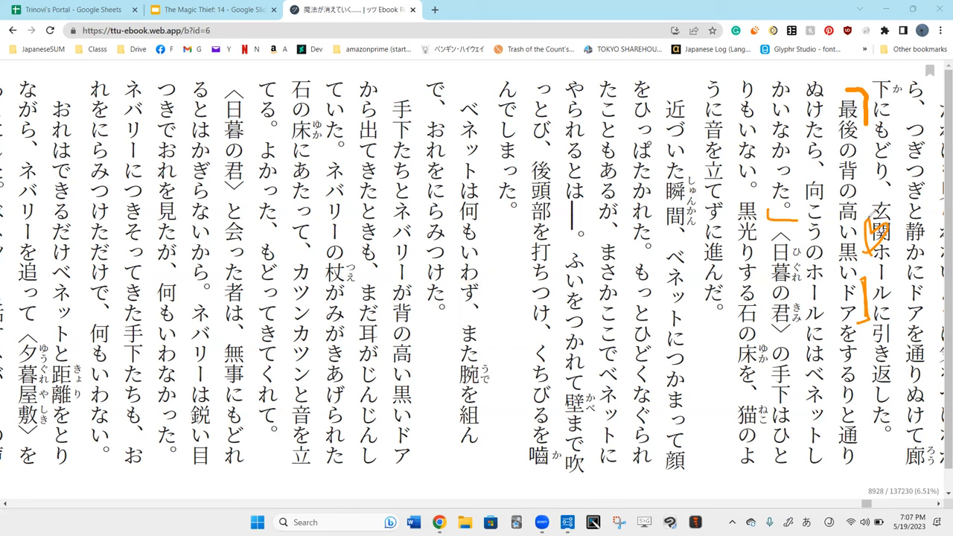
drag(891, 209, 886, 238)
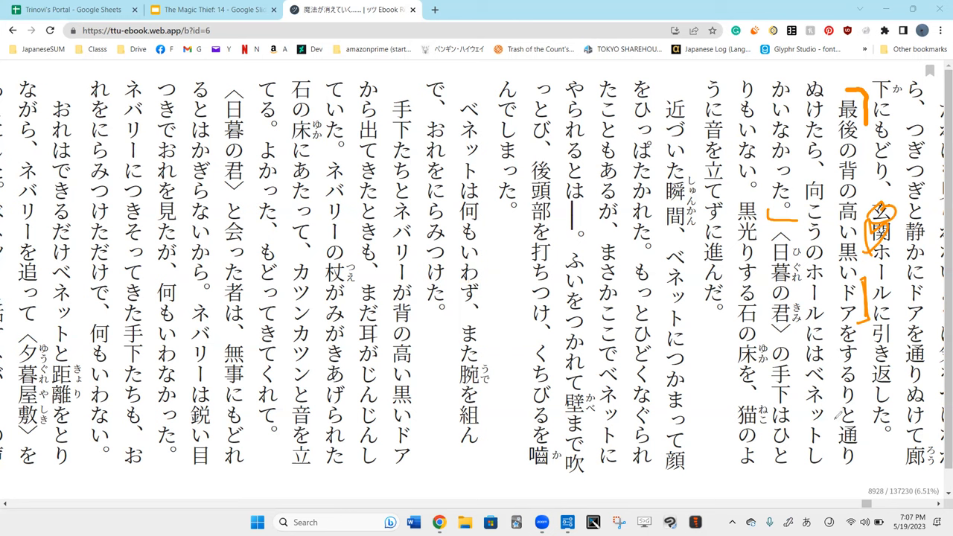
mouse_move(843, 408)
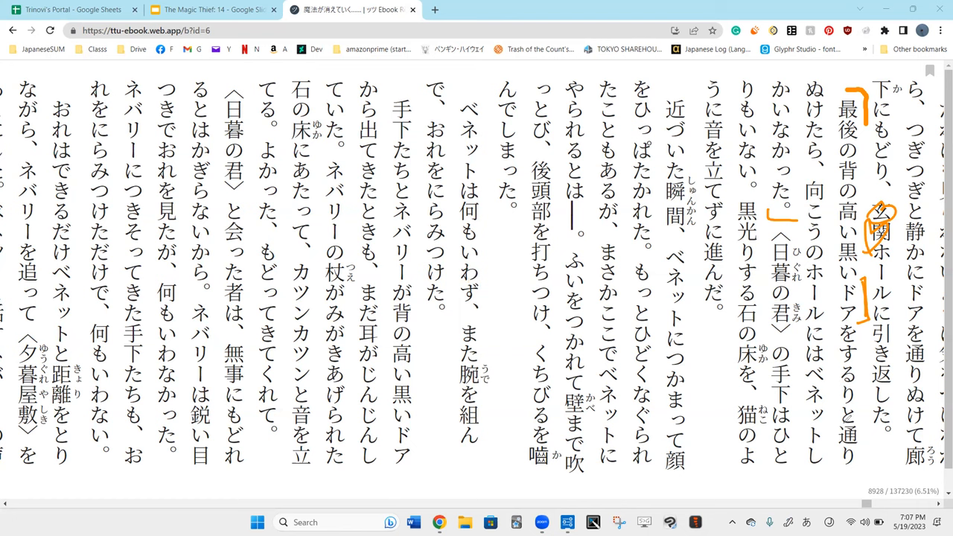
mouse_move(867, 405)
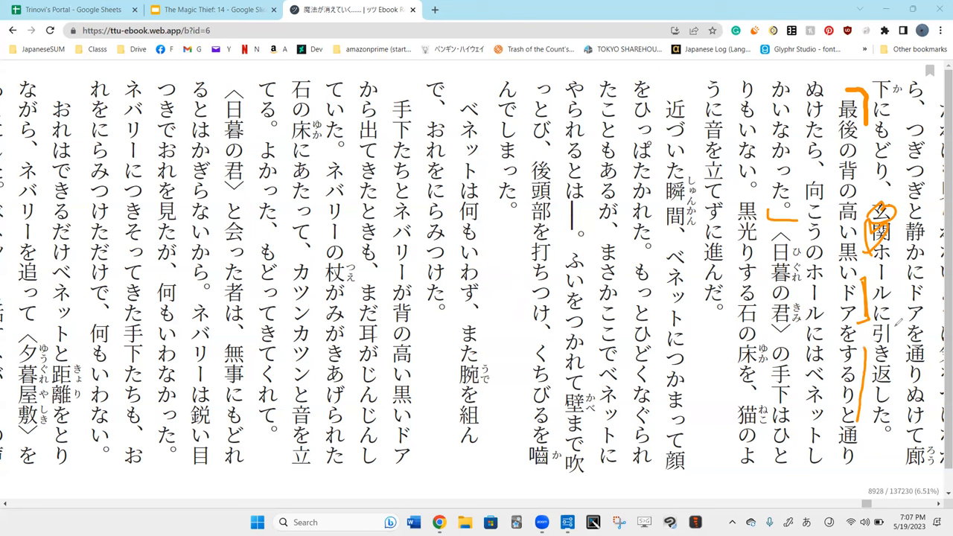
- Loop たら in ぬけたら with an orange circle in the second column
drag(878, 372, 864, 417)
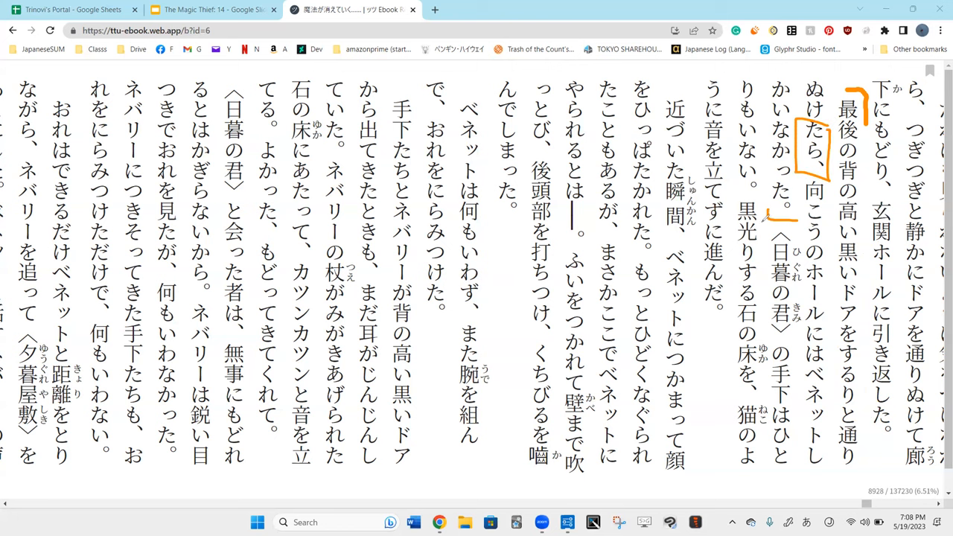
mouse_move(775, 216)
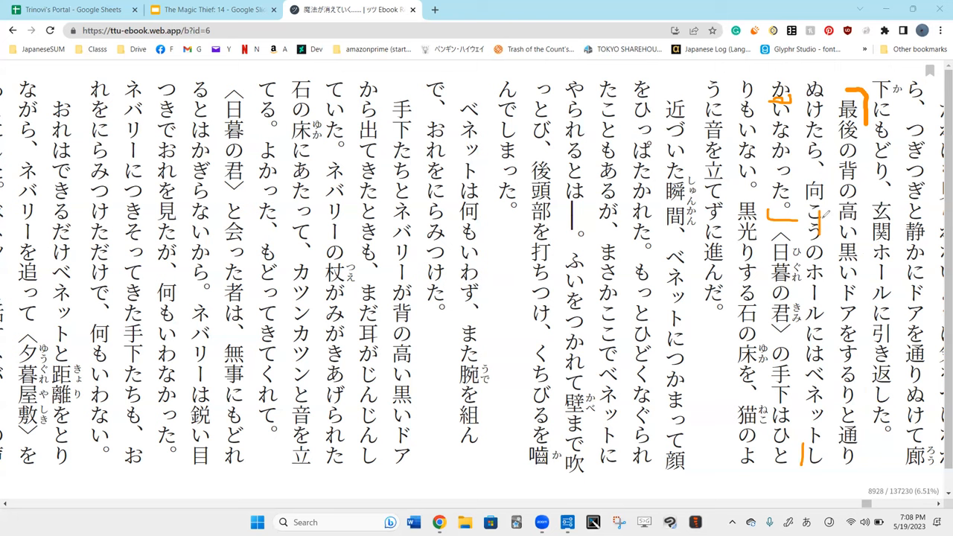
- Draw an orange stroke linking 玄関 to the 高い黒いドア phrase
drag(834, 216, 849, 260)
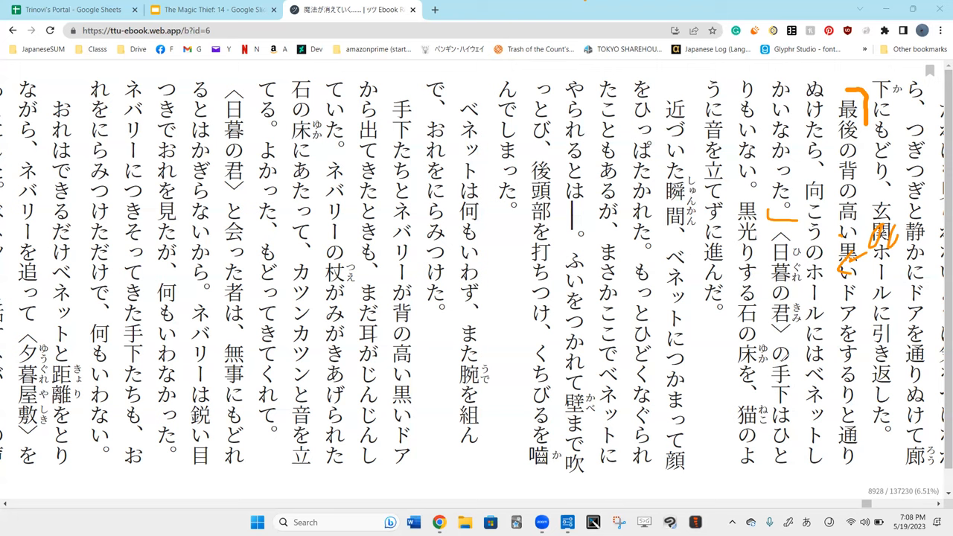
mouse_move(876, 251)
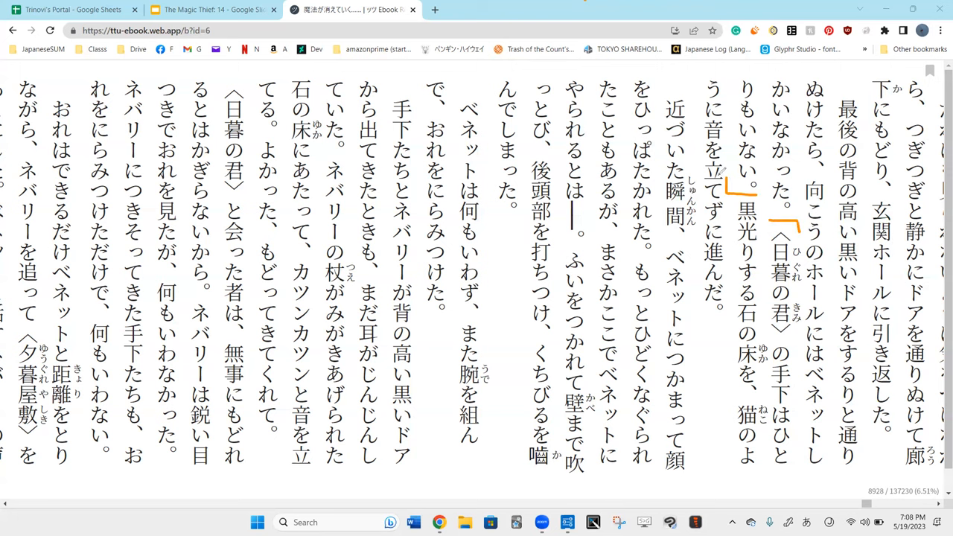
mouse_move(688, 325)
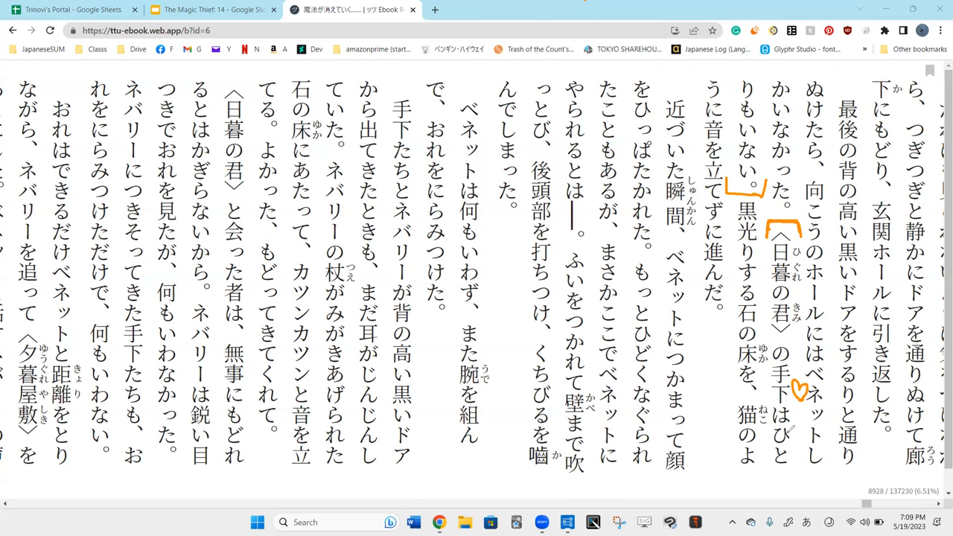
mouse_move(658, 306)
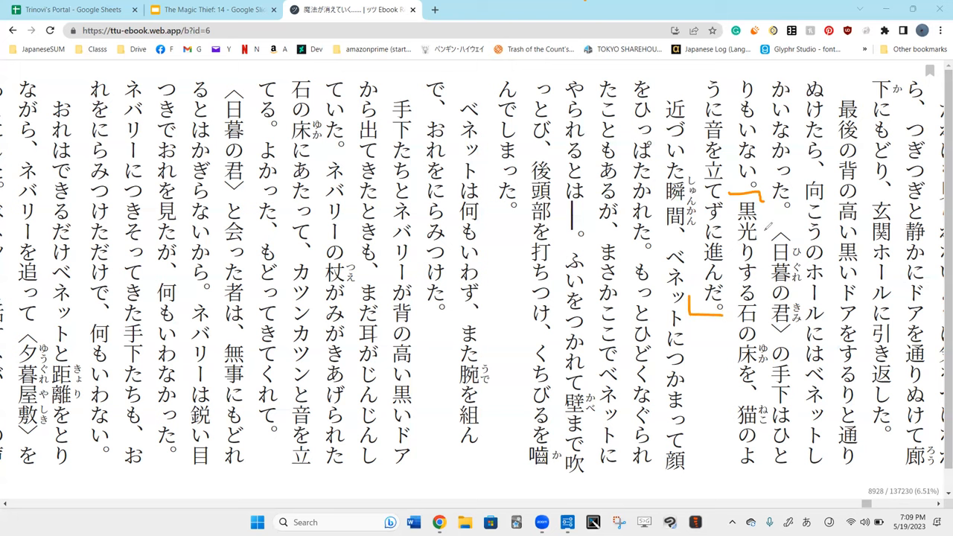
- Draw a short orange tick next to ベネットにつかまって inside the brackets
drag(752, 201, 775, 224)
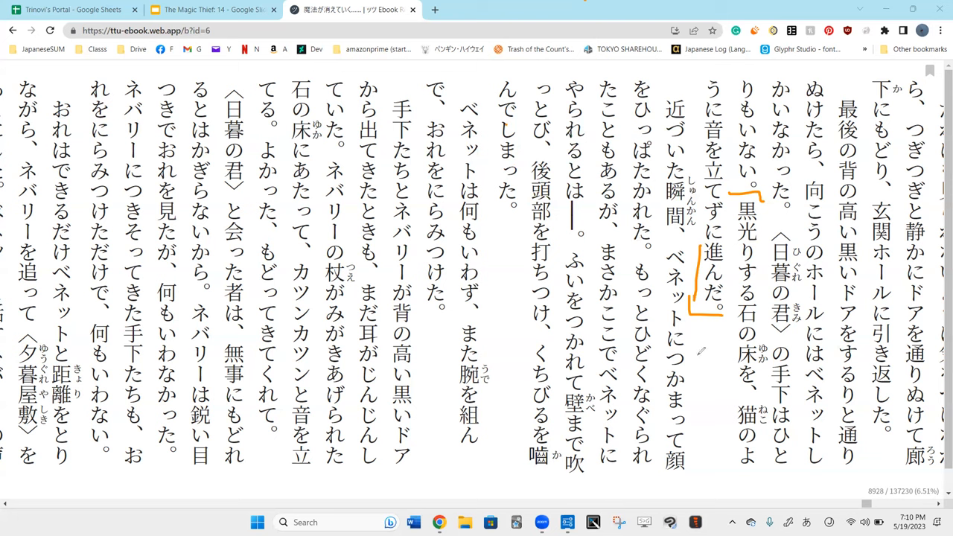
- Draw a heart after ベネットに and scribble explanatory notes around ず in ずに進んだ
drag(715, 328, 697, 350)
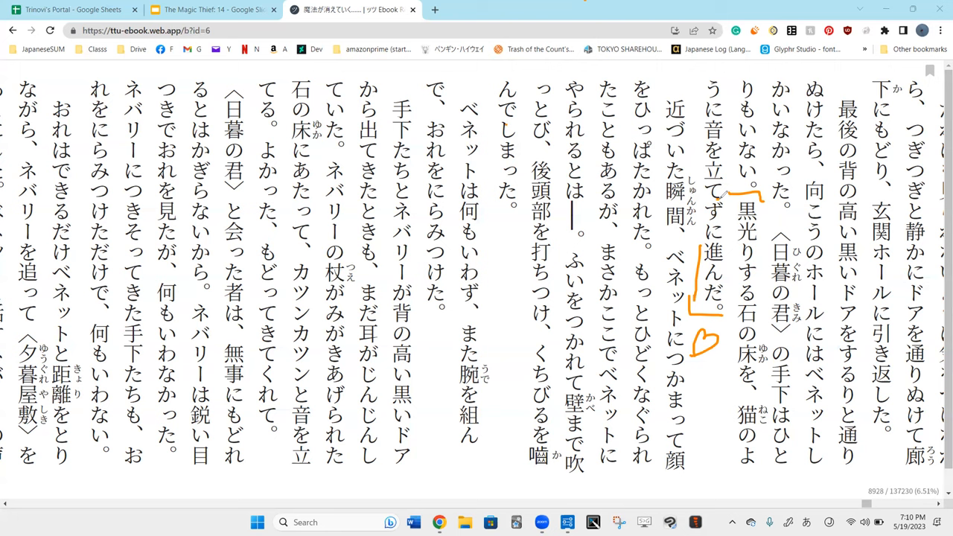
drag(712, 201, 726, 221)
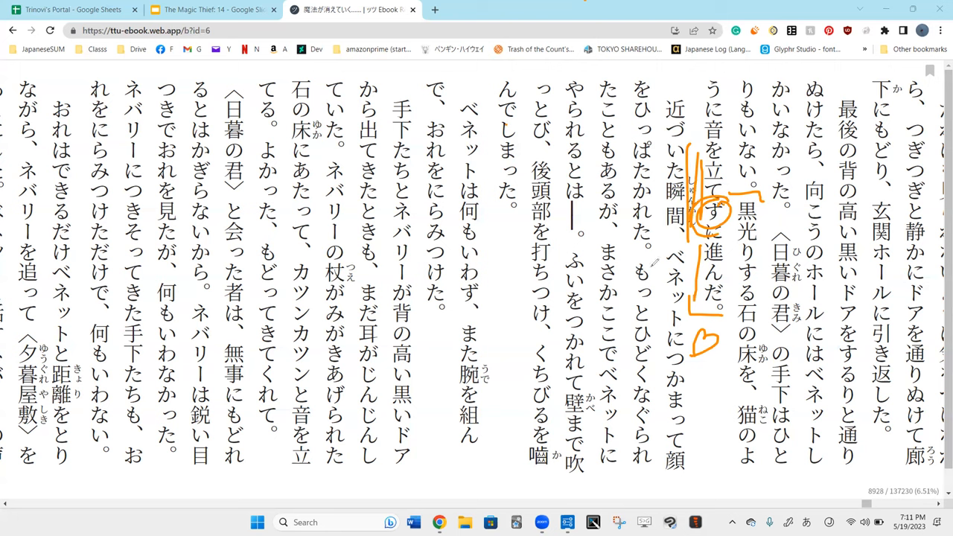
drag(554, 223, 603, 224)
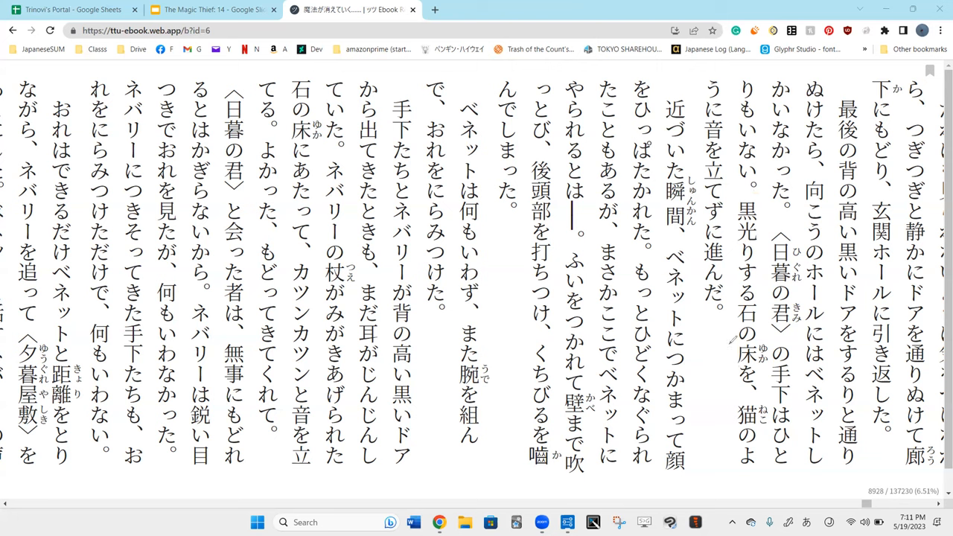
- Mark 床を in the 黒光りする石の床を column with an orange stroke
drag(752, 343, 737, 387)
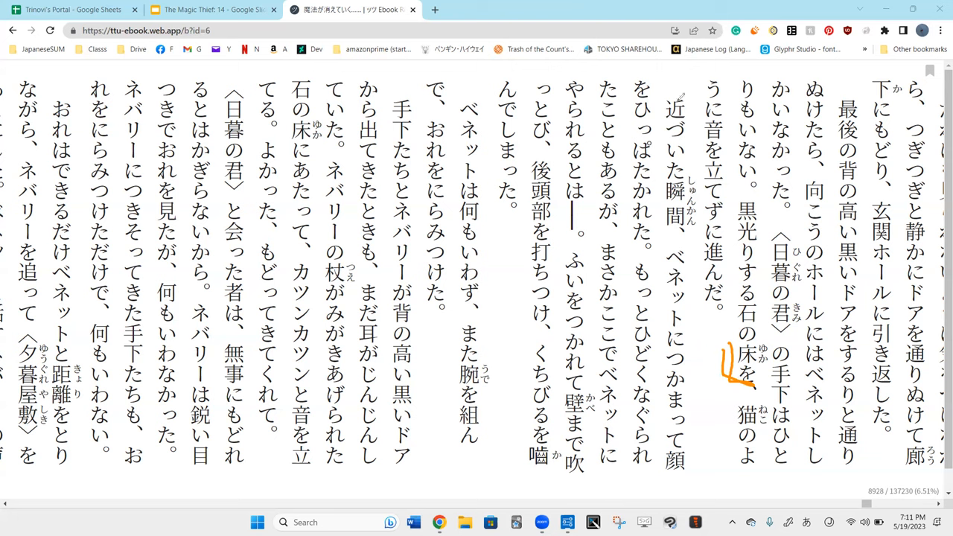
mouse_move(858, 262)
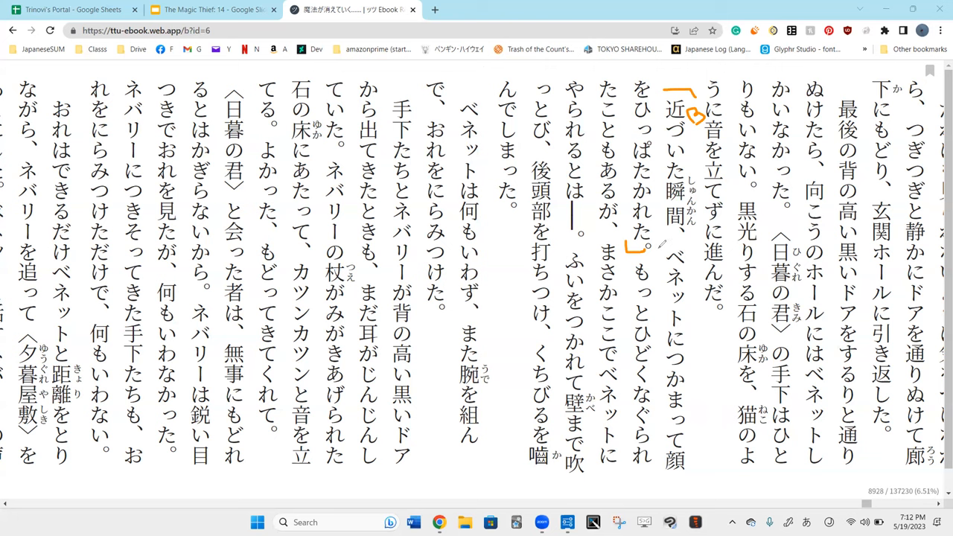
mouse_move(706, 370)
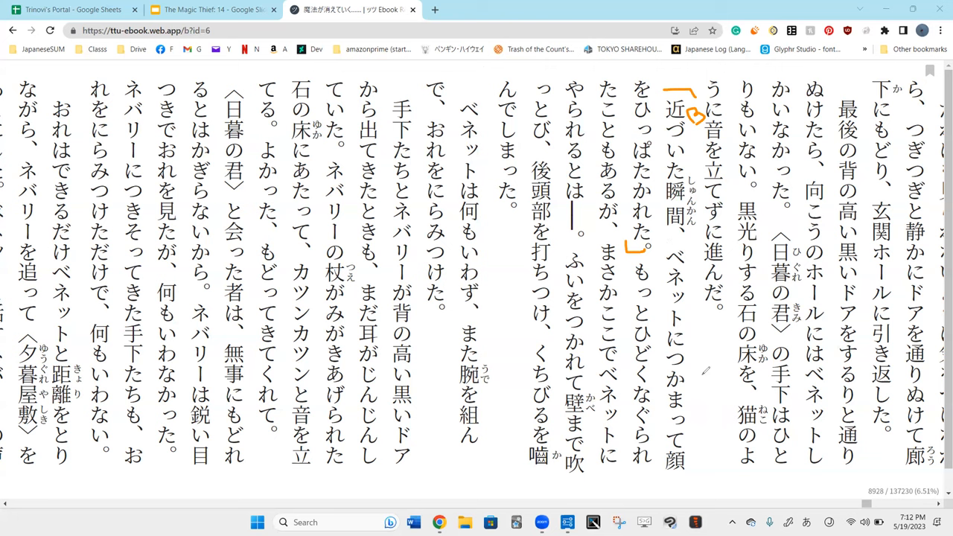
mouse_move(667, 325)
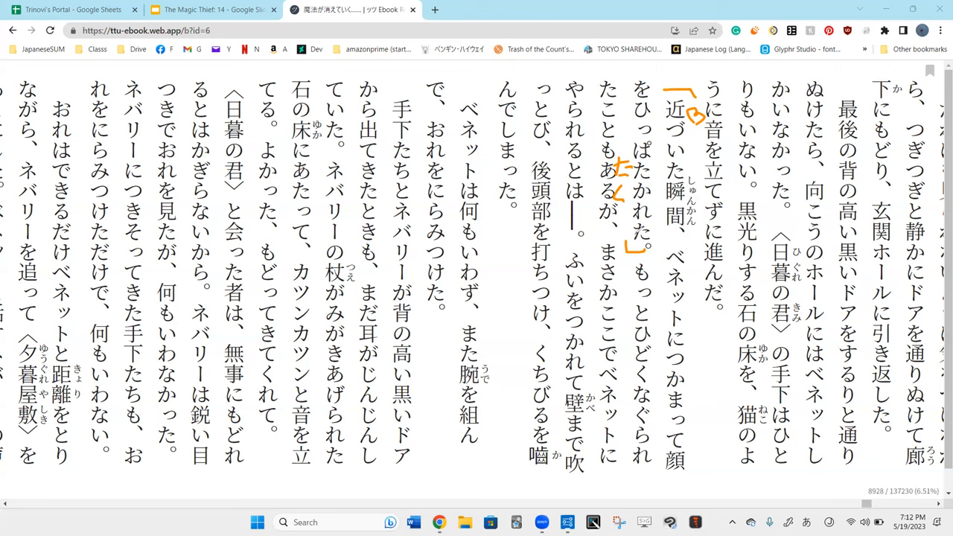
mouse_move(710, 336)
text(ぴ)
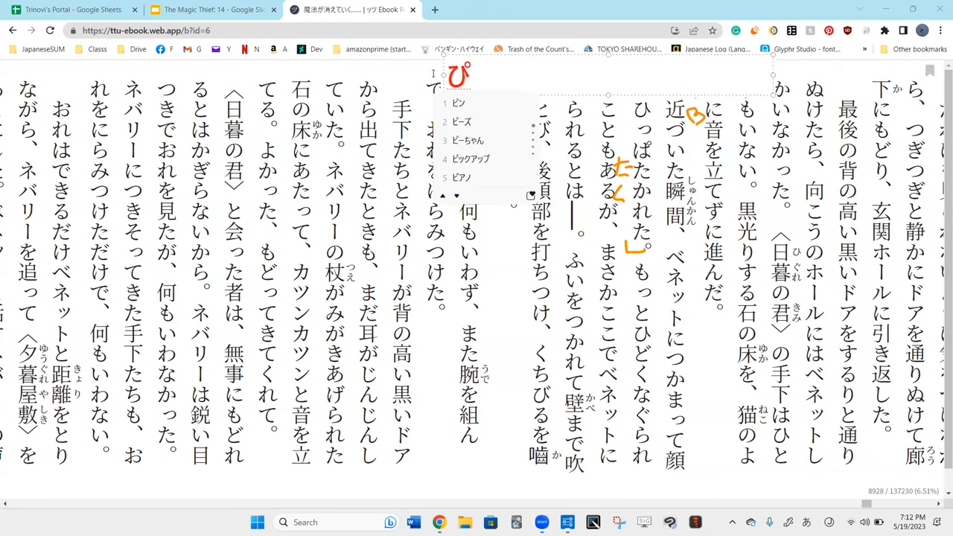
- Write the dictionary-form note ぴっぱたく via the IME and commit it above the columns
text(っぱ)
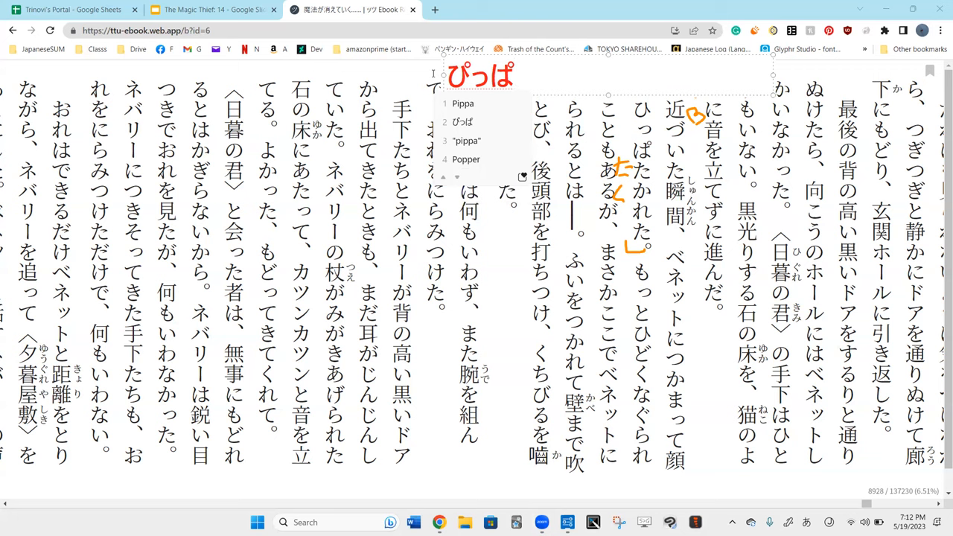
text(たk)
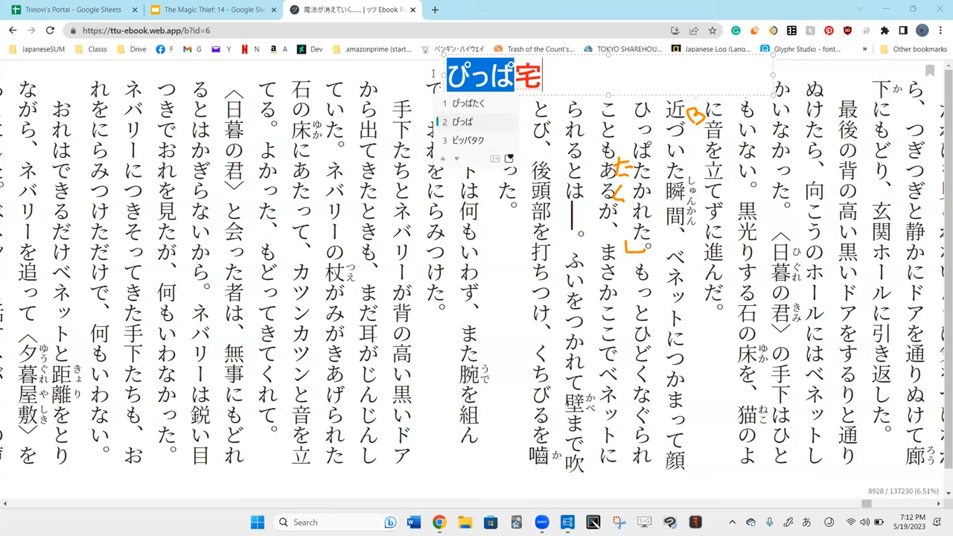
click(468, 140)
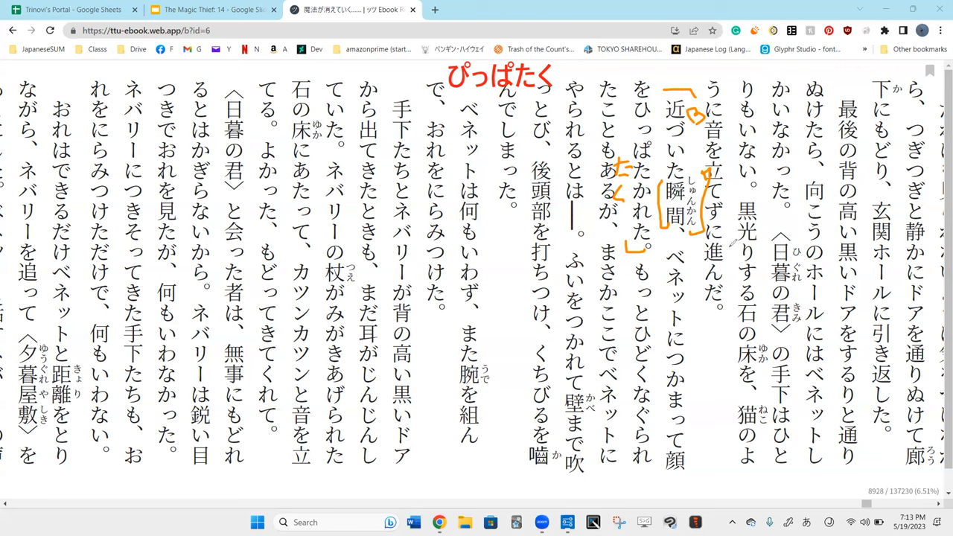
- Sketch marks near 黒光り, then remove the circle around 瞬間 and those marks
drag(677, 172, 688, 238)
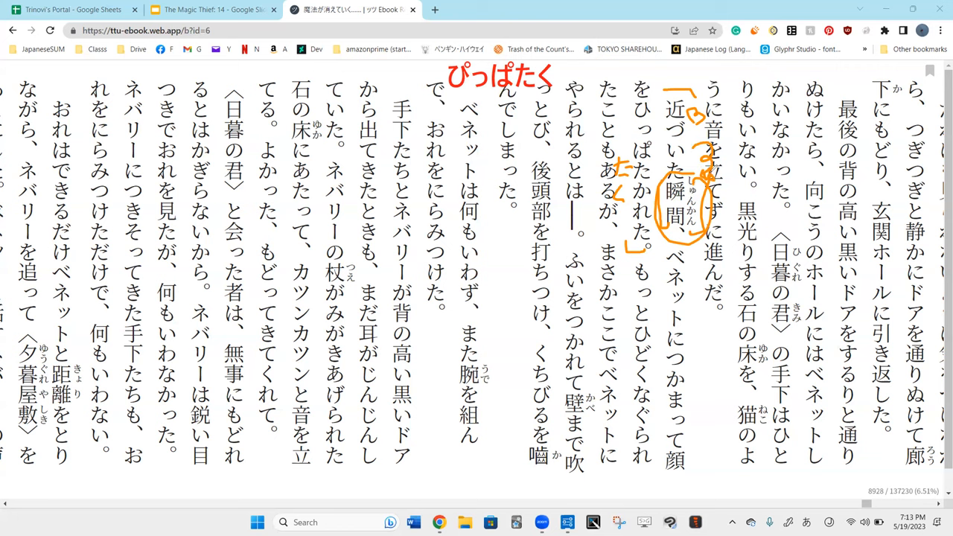
mouse_move(766, 199)
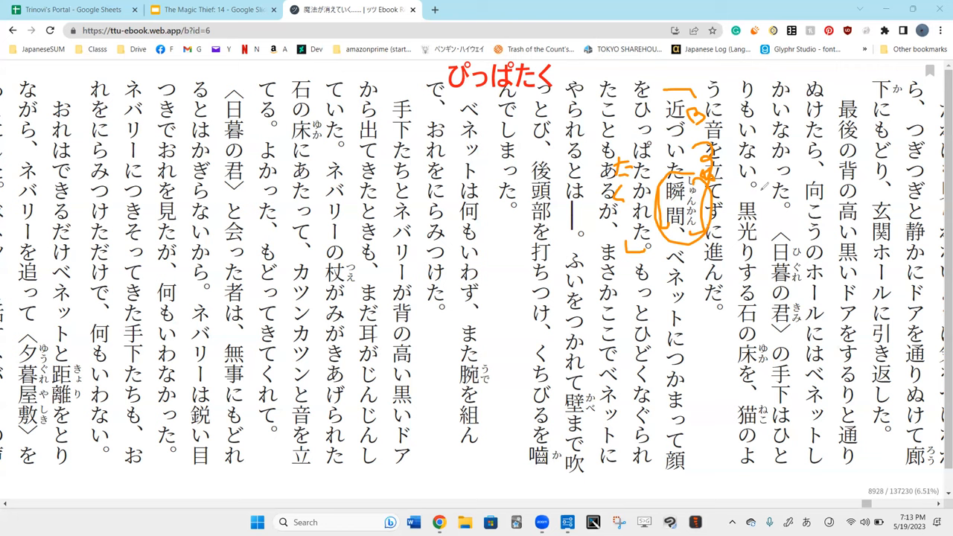
drag(741, 171, 760, 193)
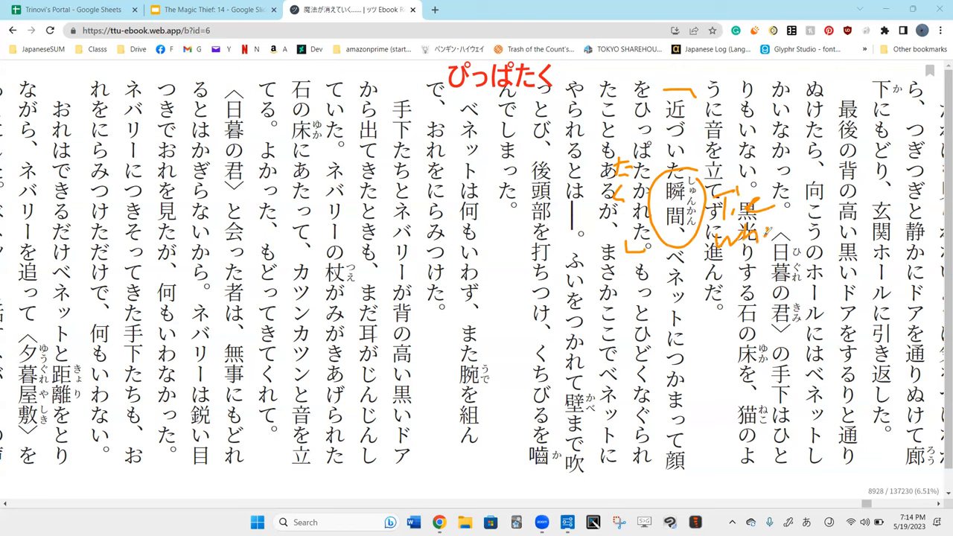
drag(732, 208, 787, 238)
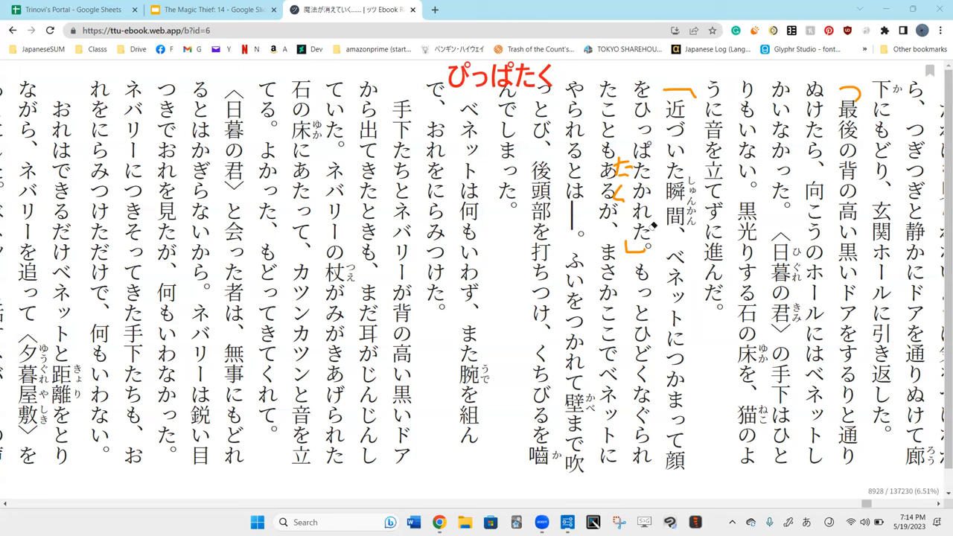
mouse_move(748, 146)
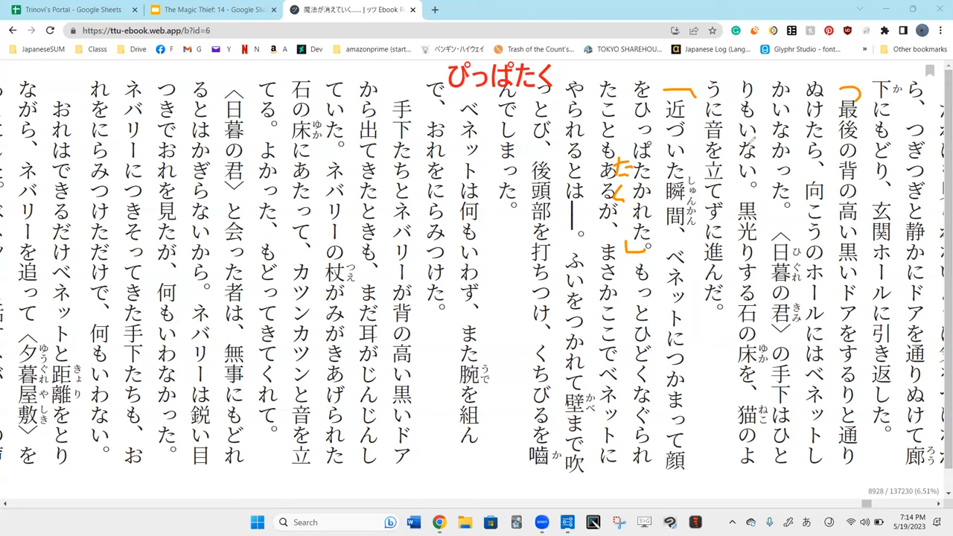
mouse_move(726, 216)
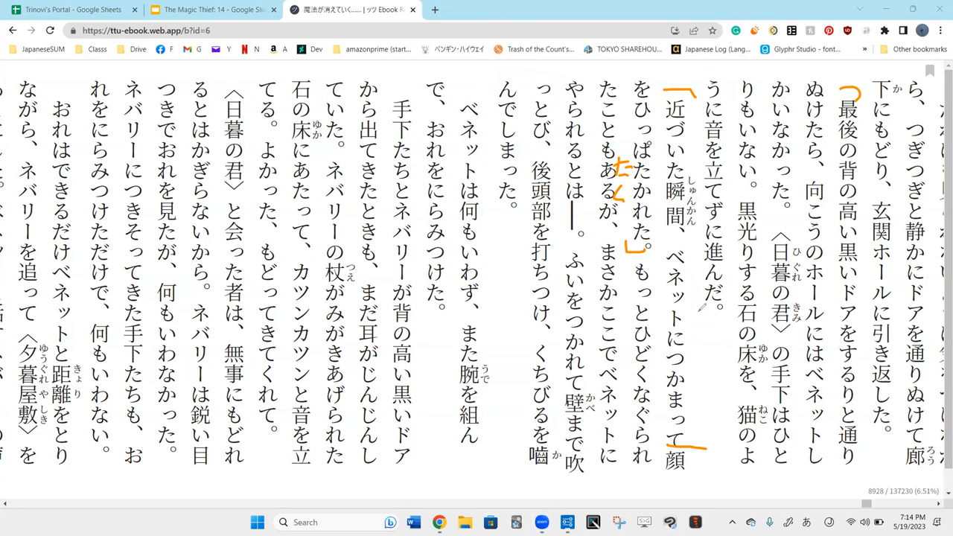
- Bracket the verb つかまって and write the English gloss Capture beside it
drag(699, 385, 707, 372)
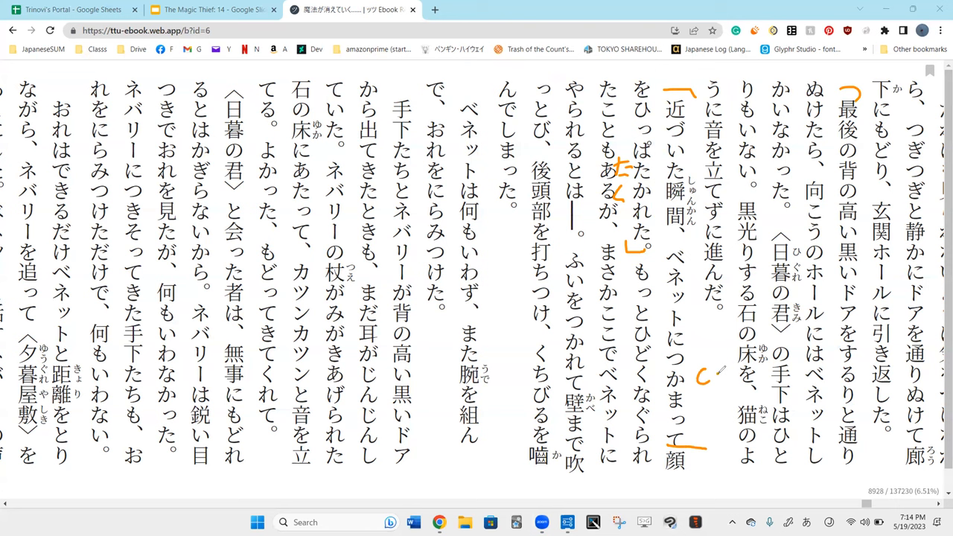
drag(697, 385, 777, 384)
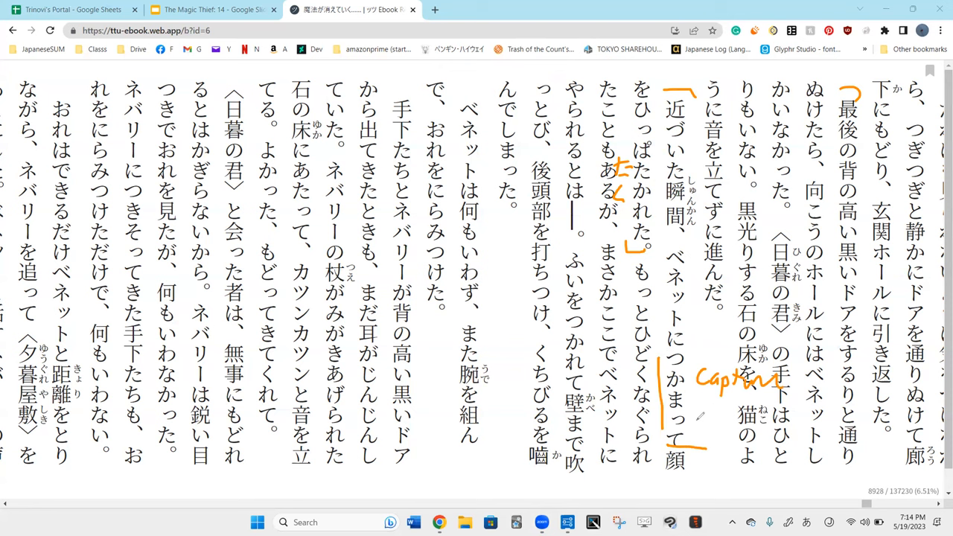
mouse_move(700, 414)
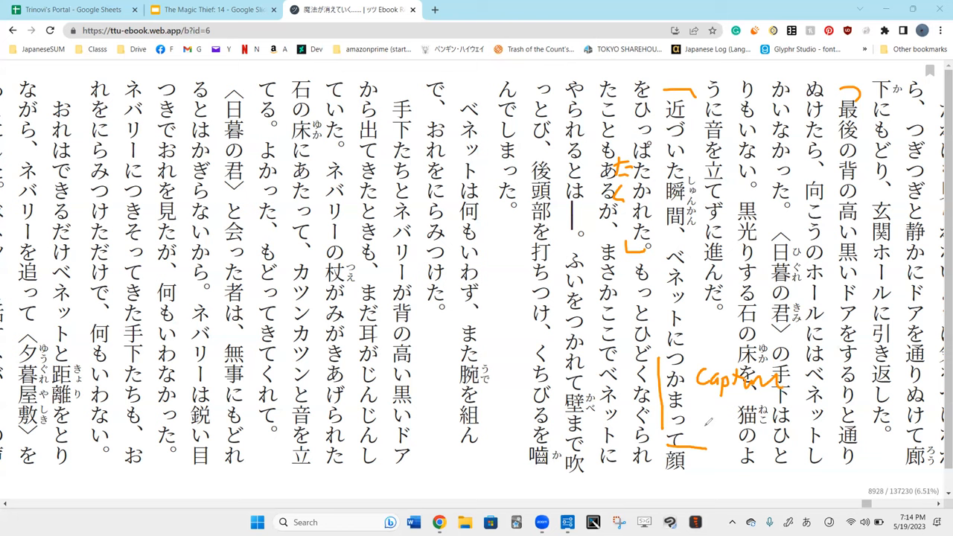
mouse_move(375, 458)
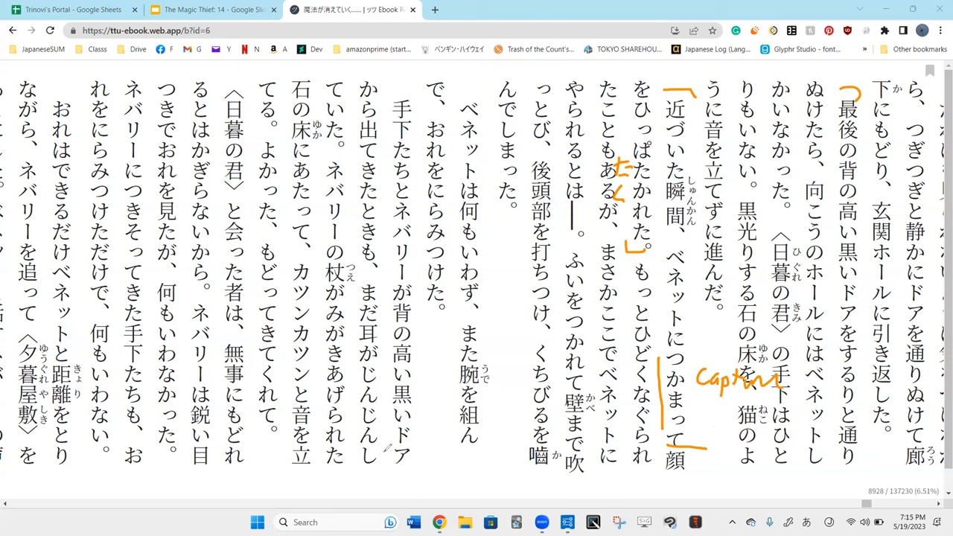
- Handwrite つかむ/to grab and つかまる/to catch mid-page, then erase the earlier brackets and Capture note
drag(417, 454, 435, 477)
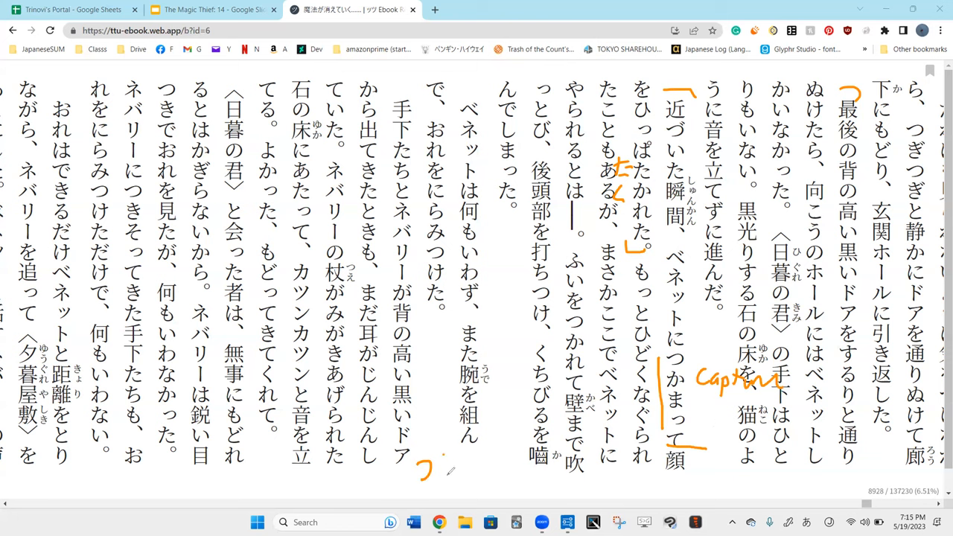
drag(417, 462, 491, 465)
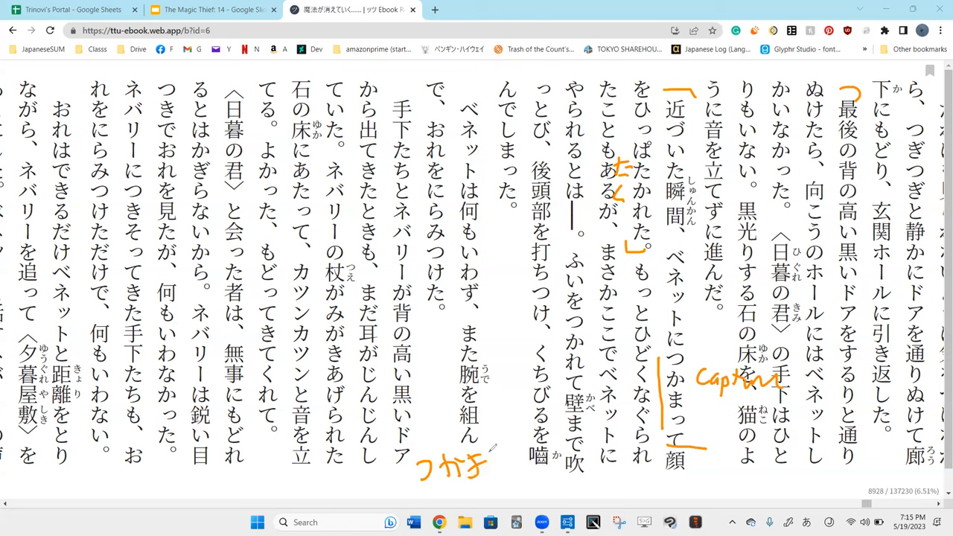
drag(476, 462, 514, 470)
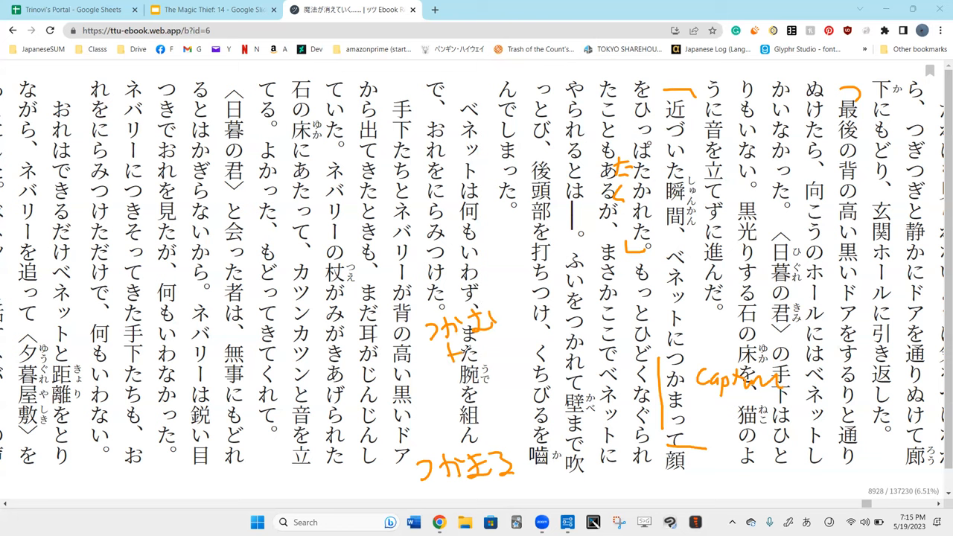
drag(462, 342, 499, 358)
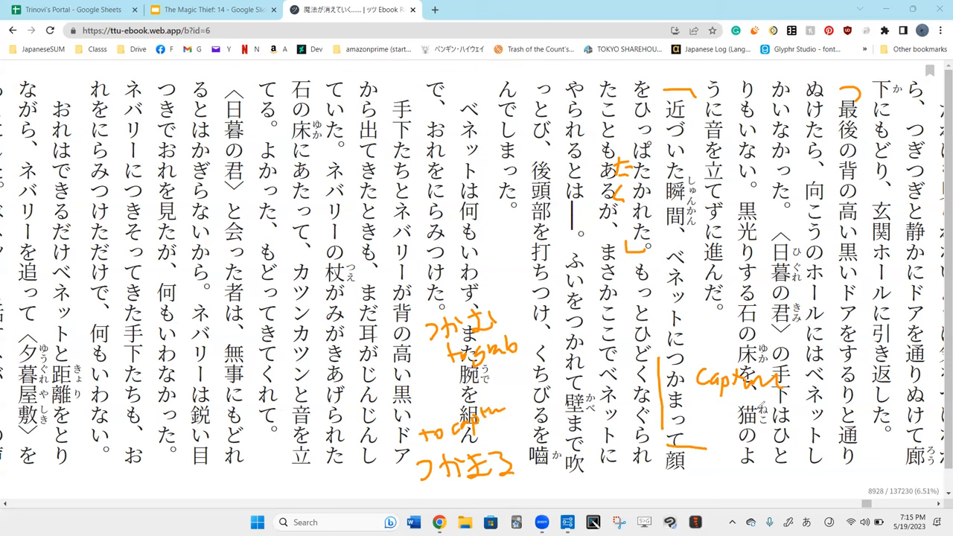
drag(700, 358, 789, 410)
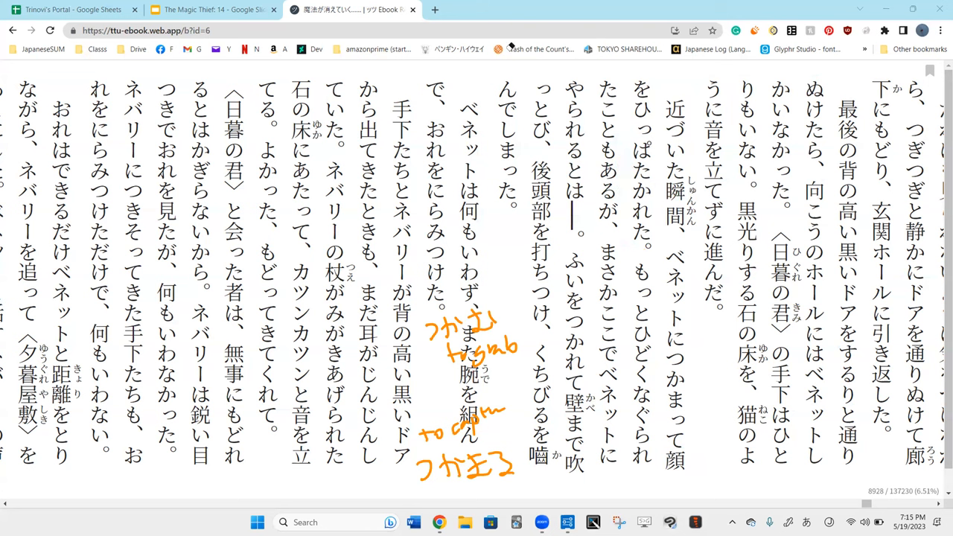
- Draw a short orange stroke between ひっぱたかれた。 and もっと
drag(637, 251, 653, 246)
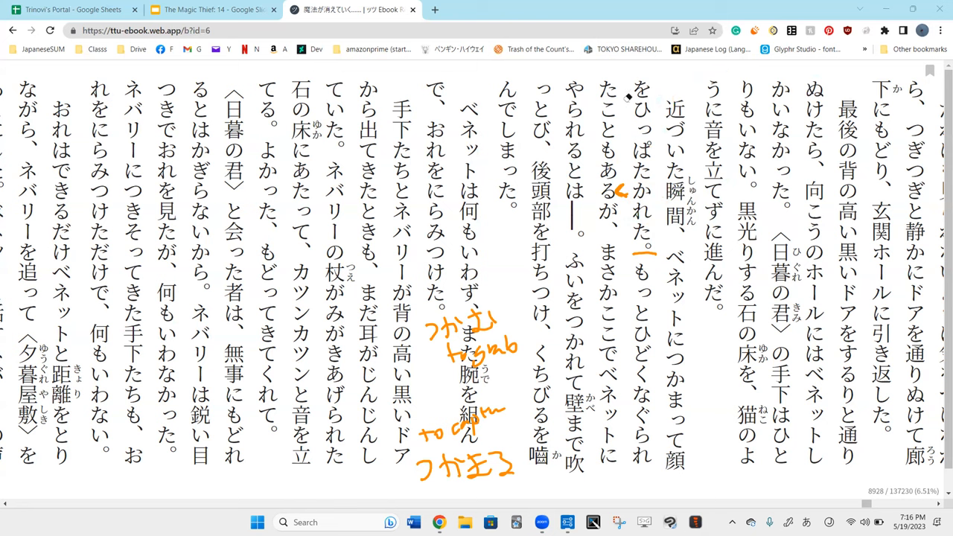
mouse_move(608, 68)
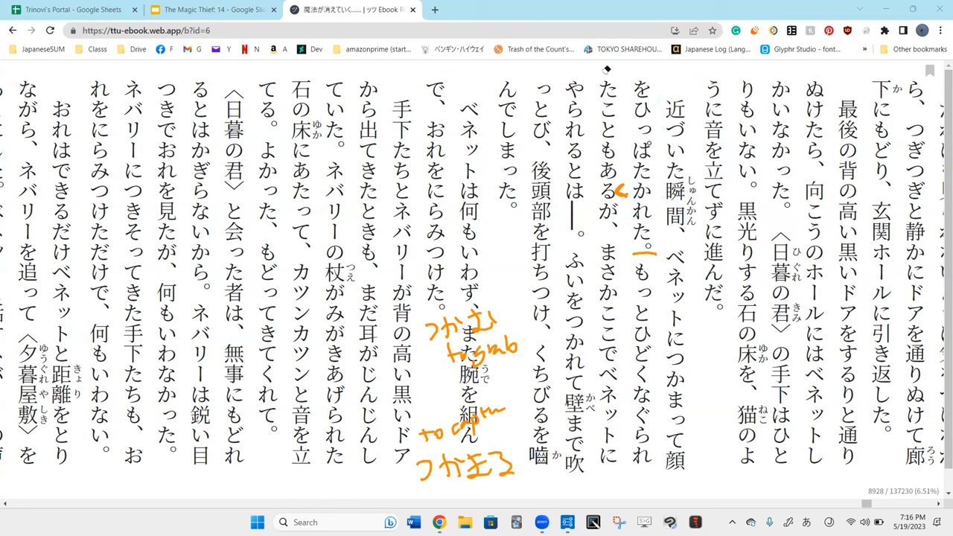
mouse_move(632, 156)
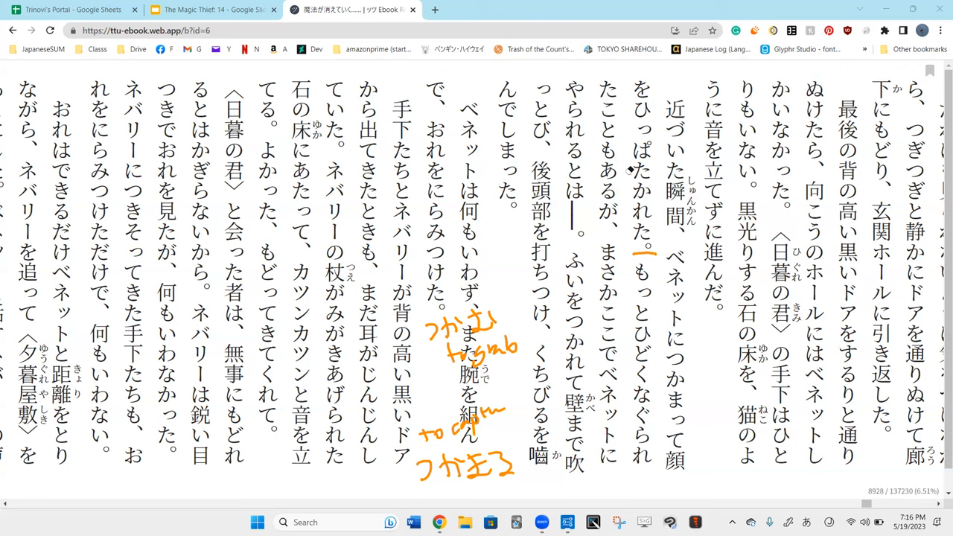
mouse_move(608, 167)
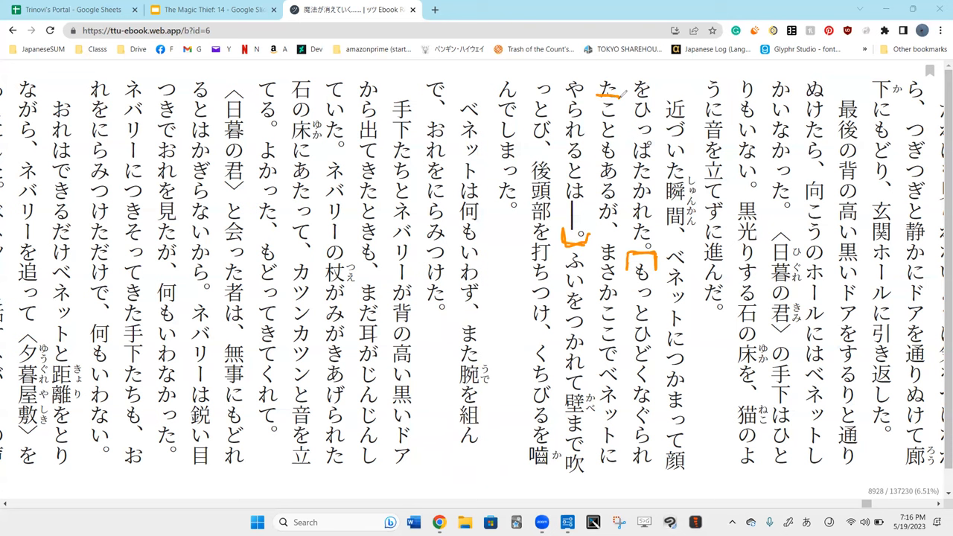
- Circle こと in こともある and とは in orange, linking とは to こともある
drag(618, 97, 603, 137)
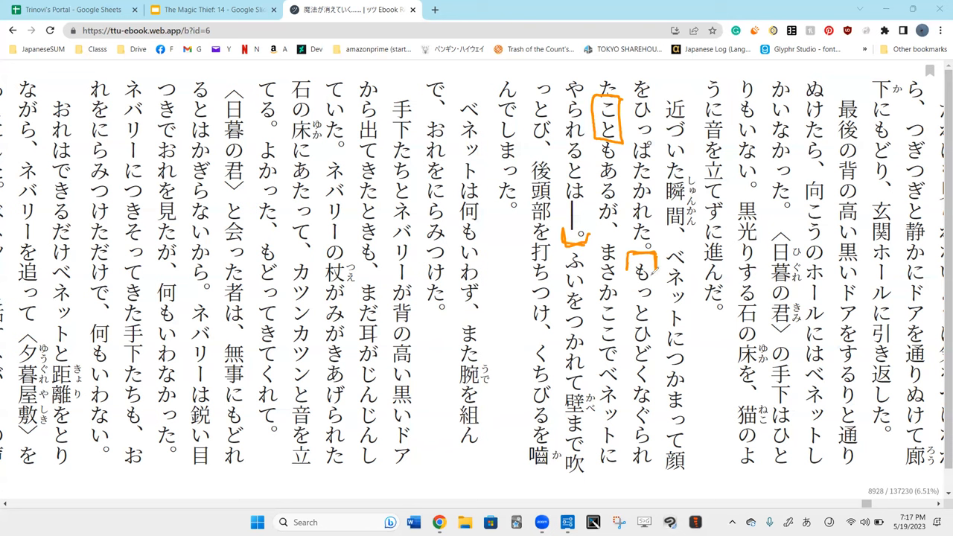
mouse_move(697, 186)
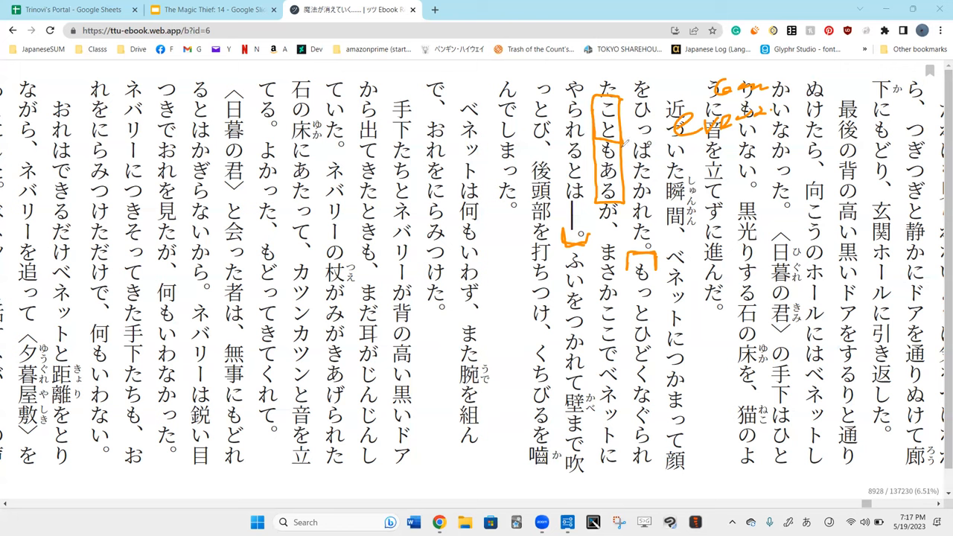
drag(578, 157, 565, 179)
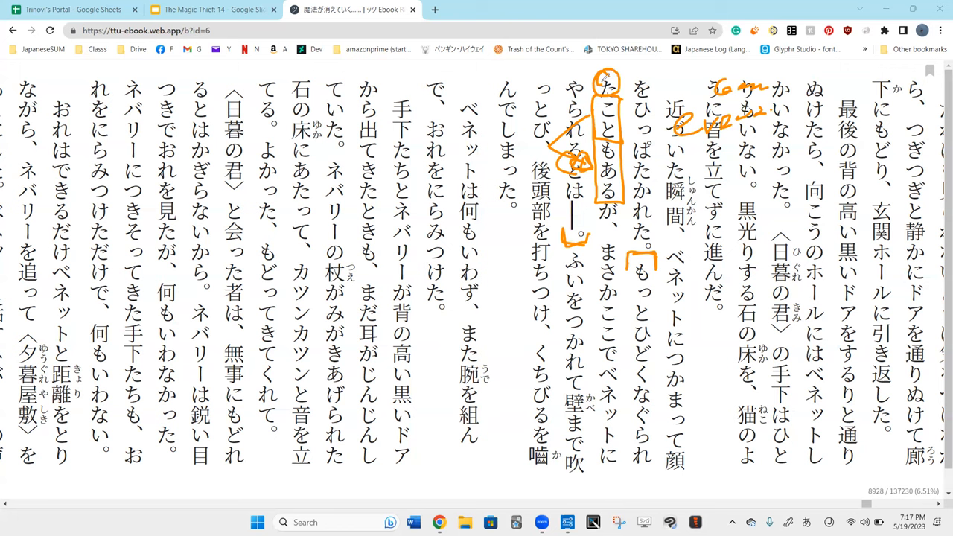
mouse_move(629, 405)
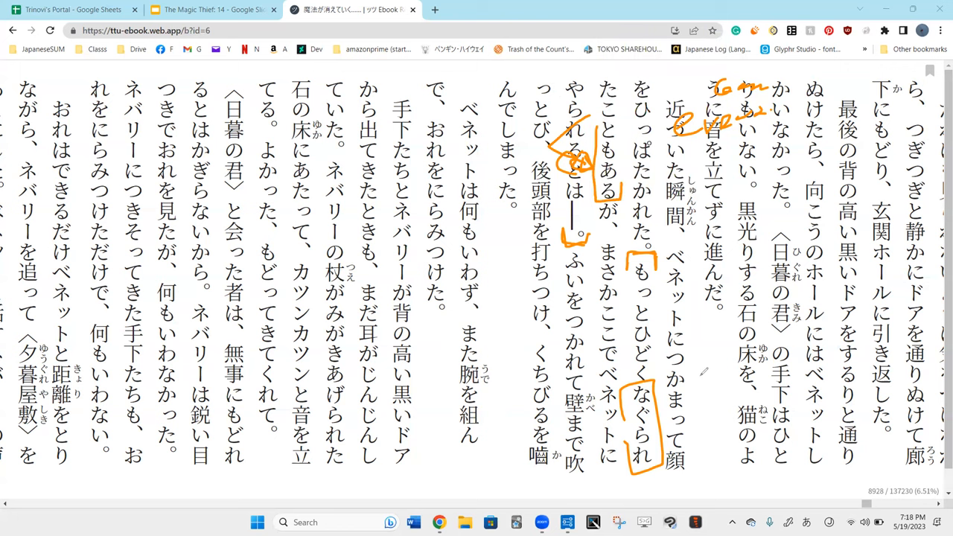
- Handwrite なぐる beside the bracketed なぐられ and a sketch note beside また腕を組ん
drag(700, 375, 711, 391)
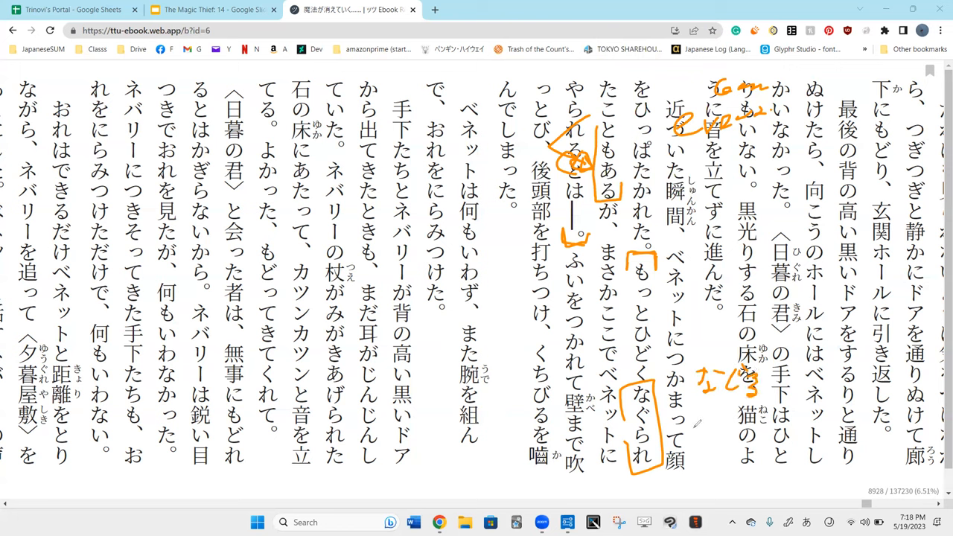
drag(697, 414, 726, 428)
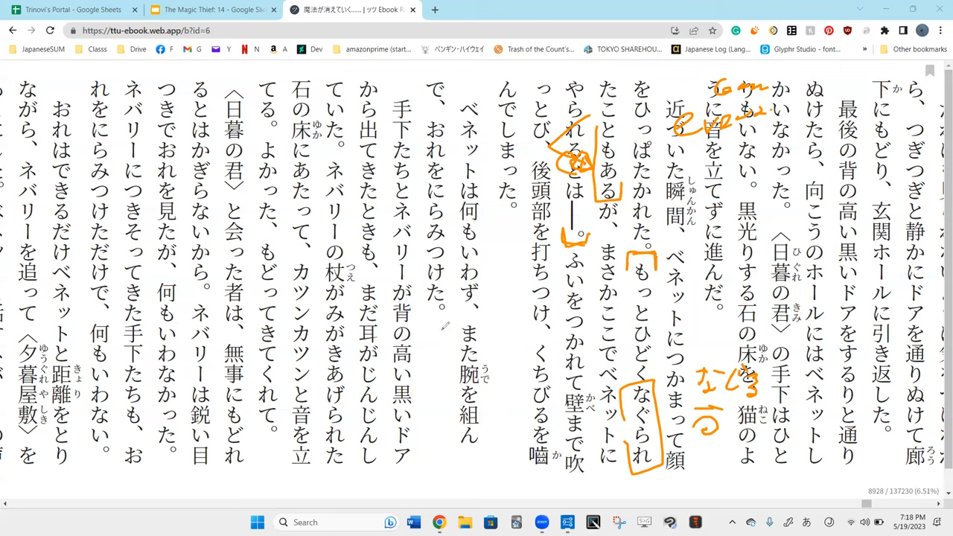
drag(417, 343, 484, 355)
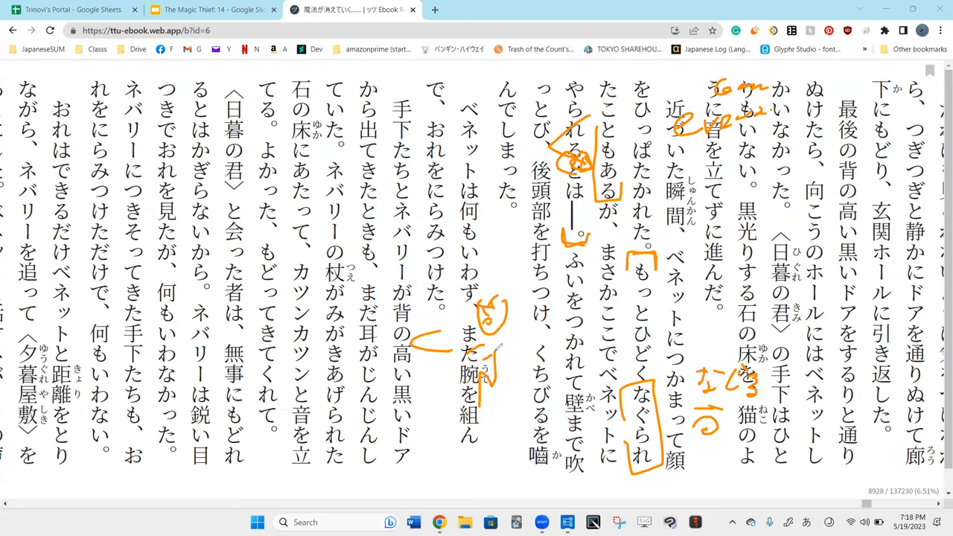
- Erase the なる note, the 腕を組 arrow and the scribbles around やられるとは, keeping the boxes
drag(509, 320, 509, 429)
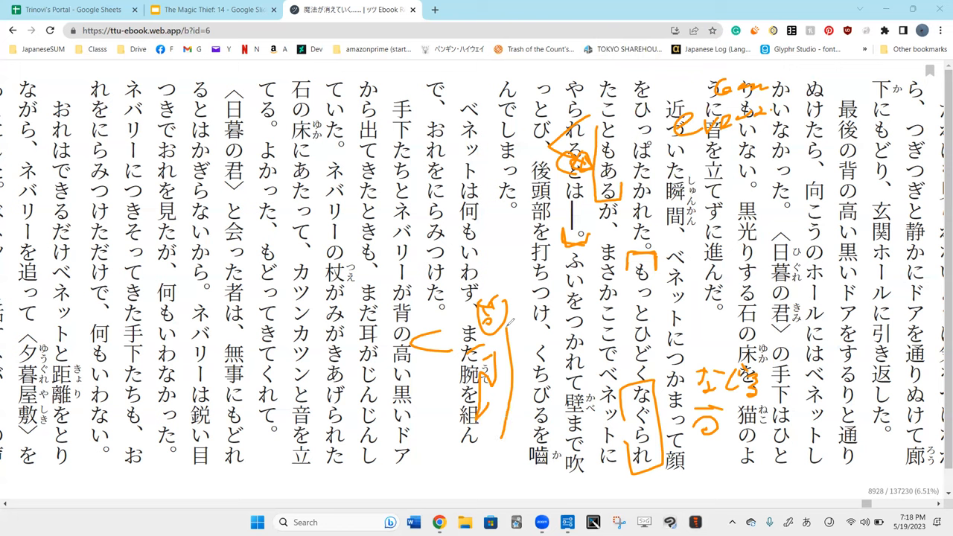
drag(484, 417, 506, 446)
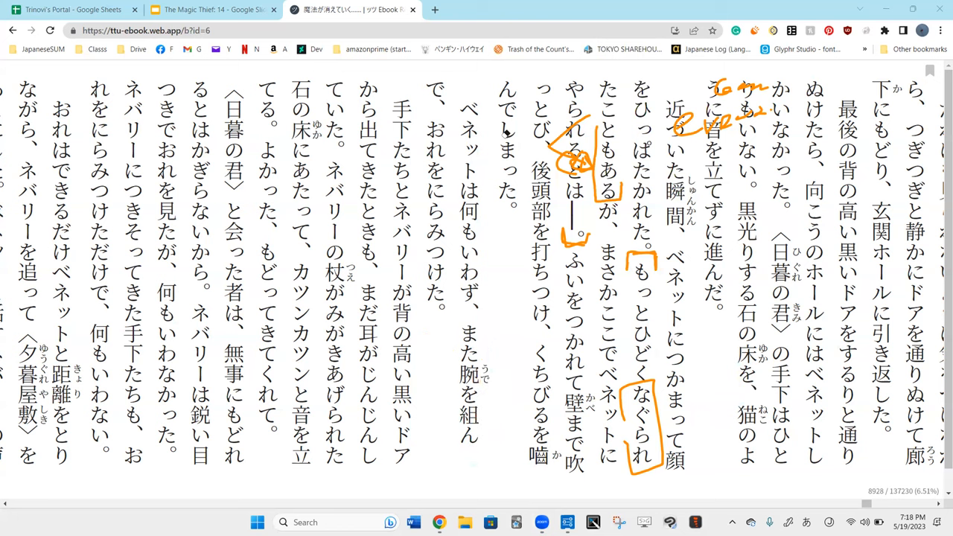
mouse_move(490, 308)
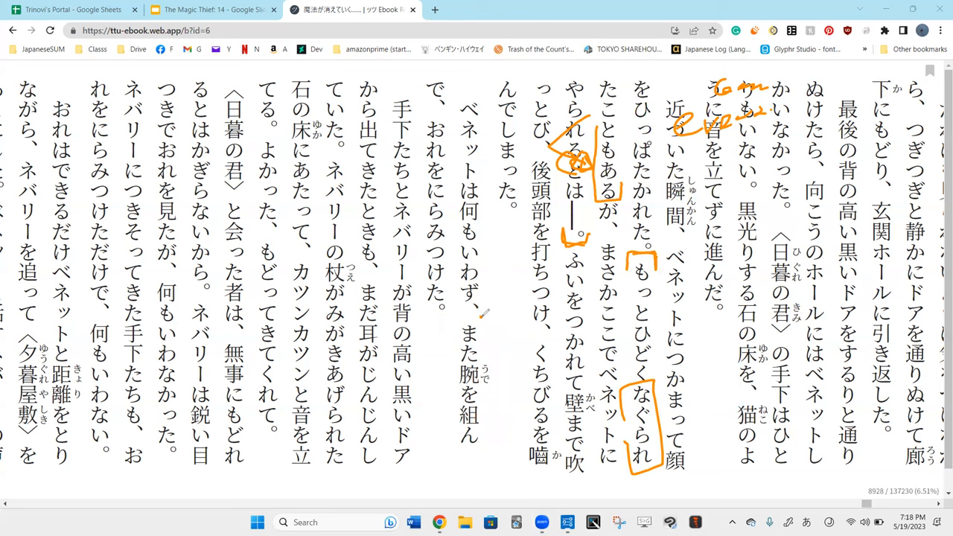
drag(480, 316, 514, 301)
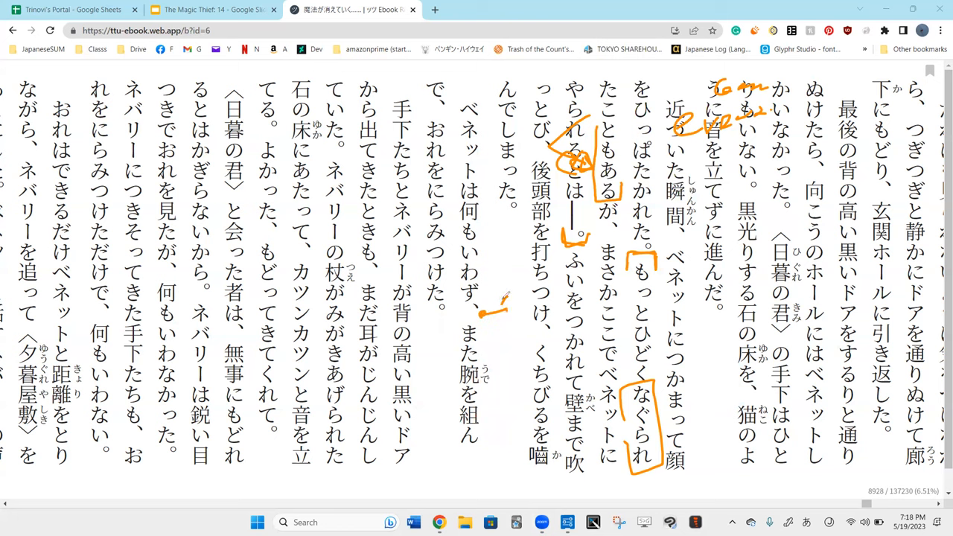
drag(492, 313, 519, 328)
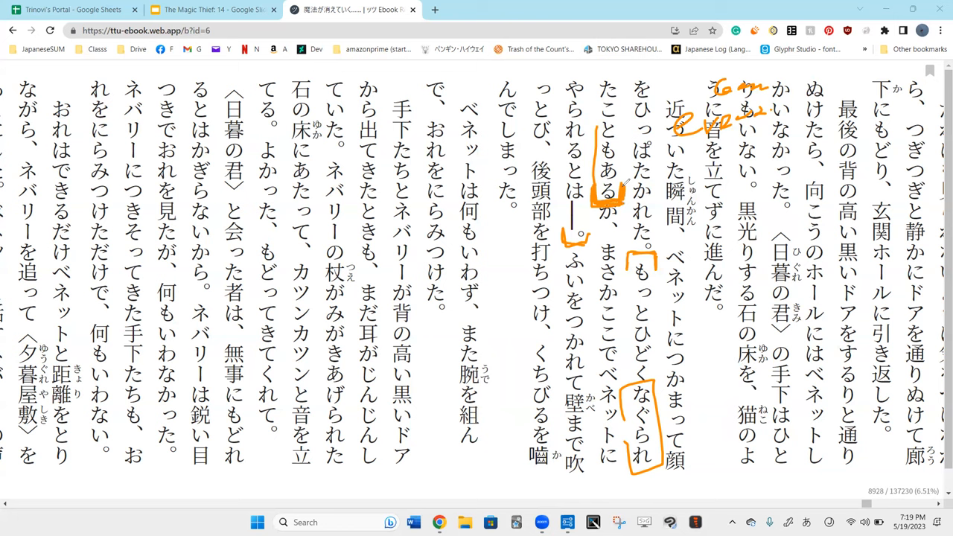
mouse_move(572, 127)
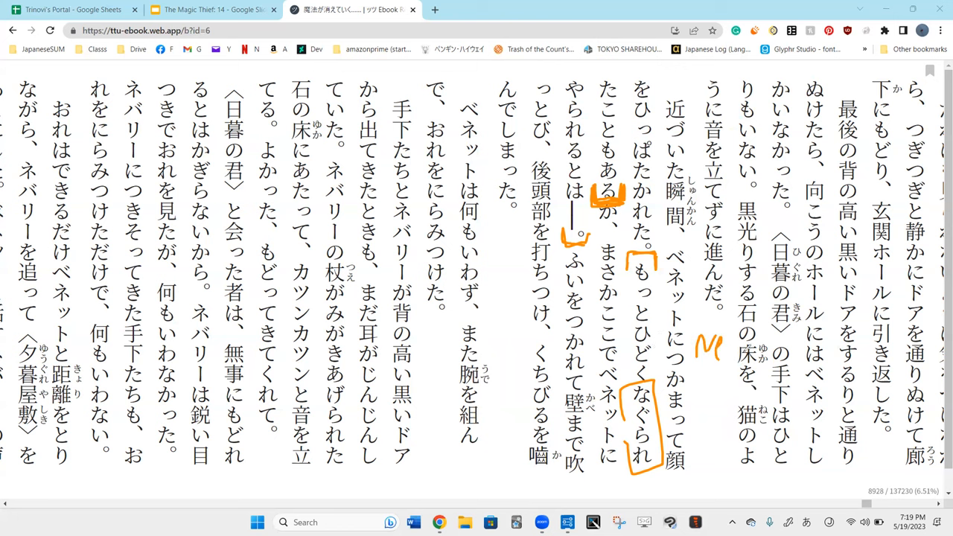
- Circle the ず in わず and 立てずに, write ない above, note beside 黒光りする, X by 手下たち
drag(700, 358, 767, 354)
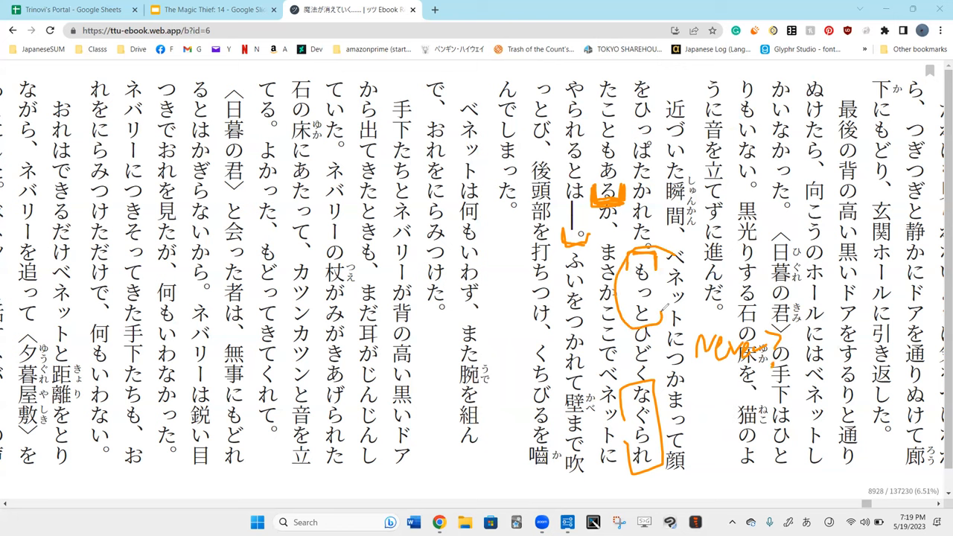
drag(656, 261, 670, 320)
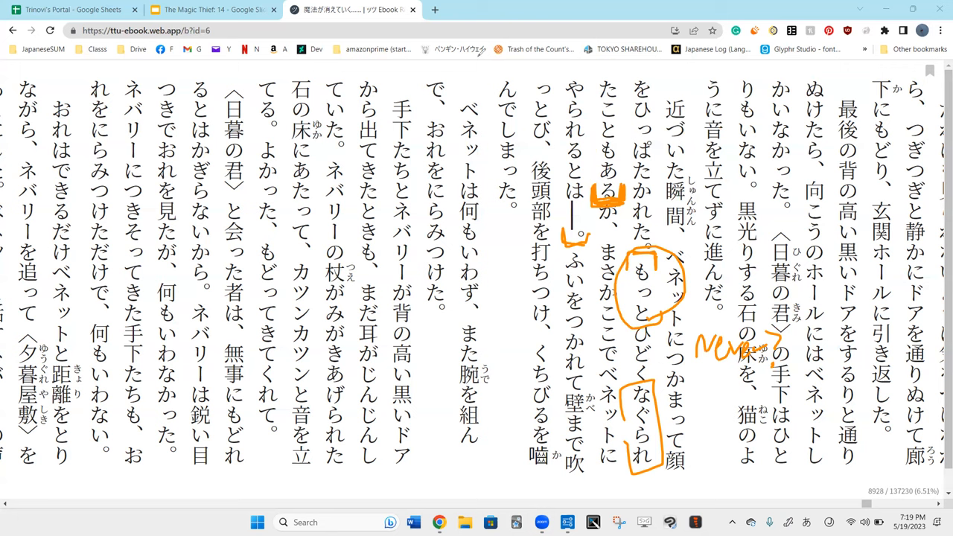
drag(480, 56, 509, 71)
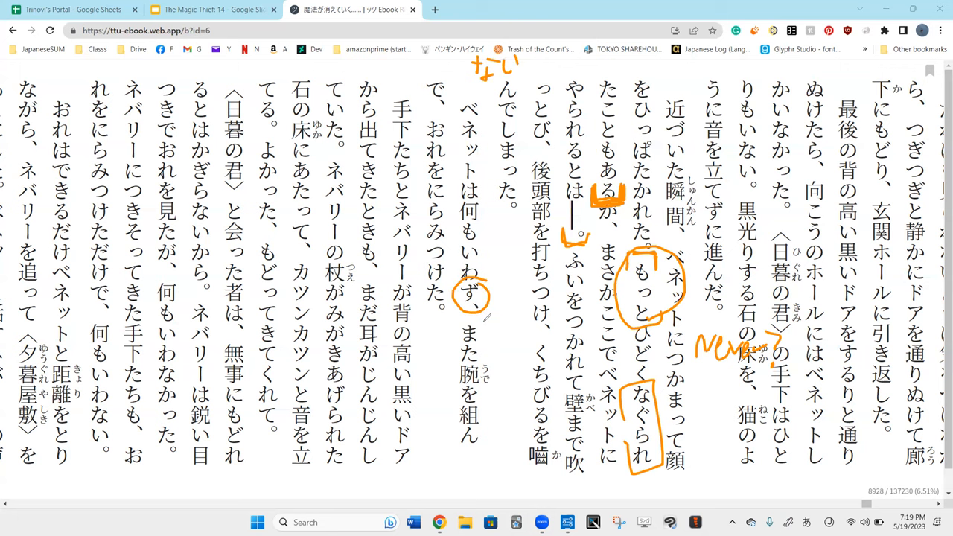
drag(458, 324, 506, 316)
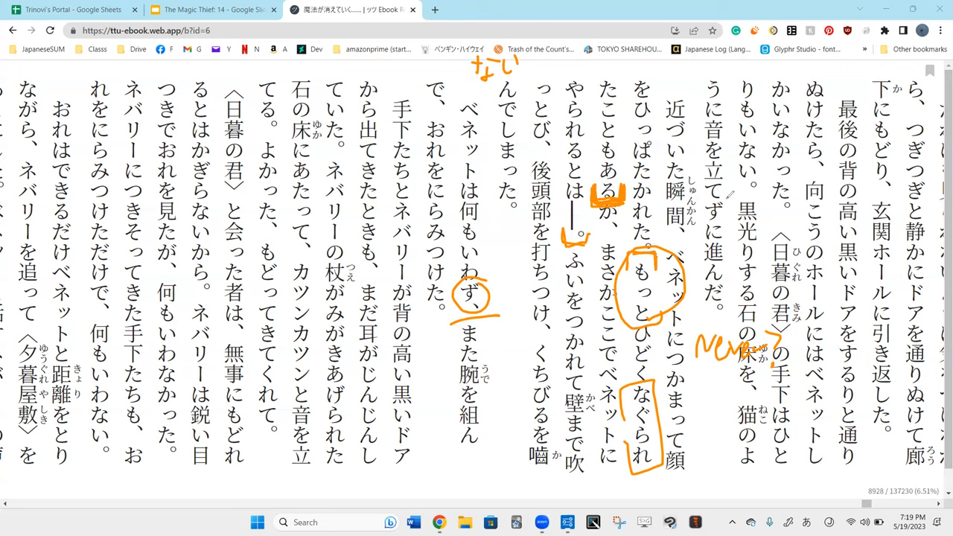
drag(700, 187, 737, 231)
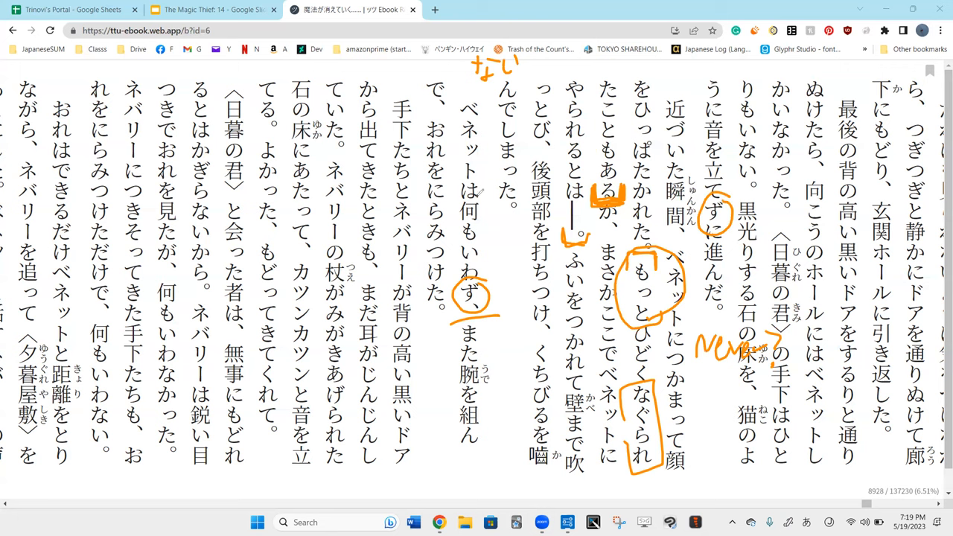
mouse_move(390, 72)
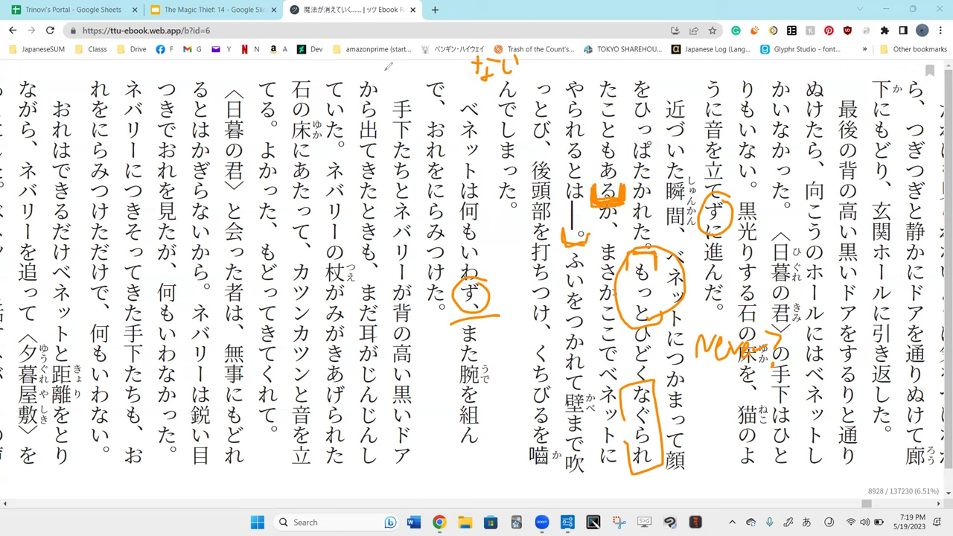
drag(380, 72, 405, 97)
text(不思議)
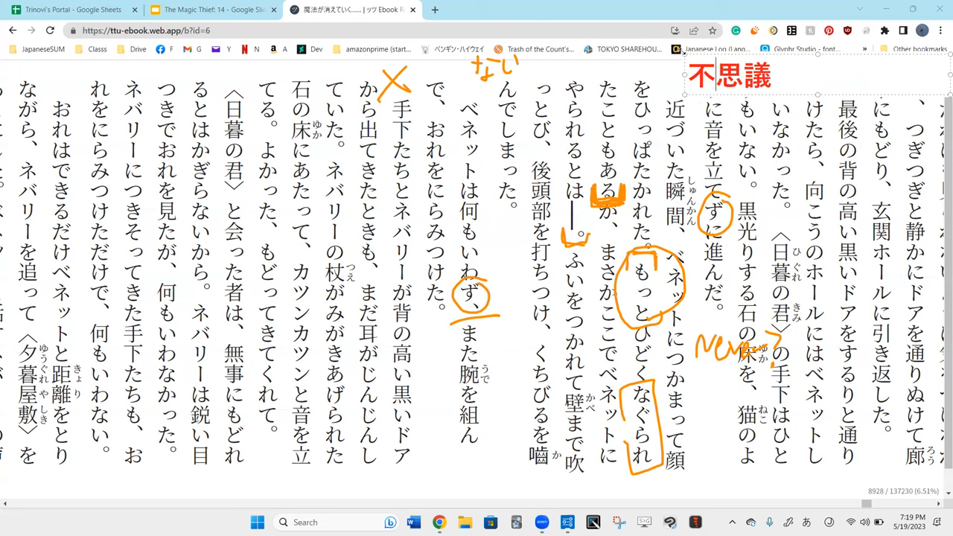
- Add a typed note ない＝ず and erase the box around もっとひどく
text(ー¥)
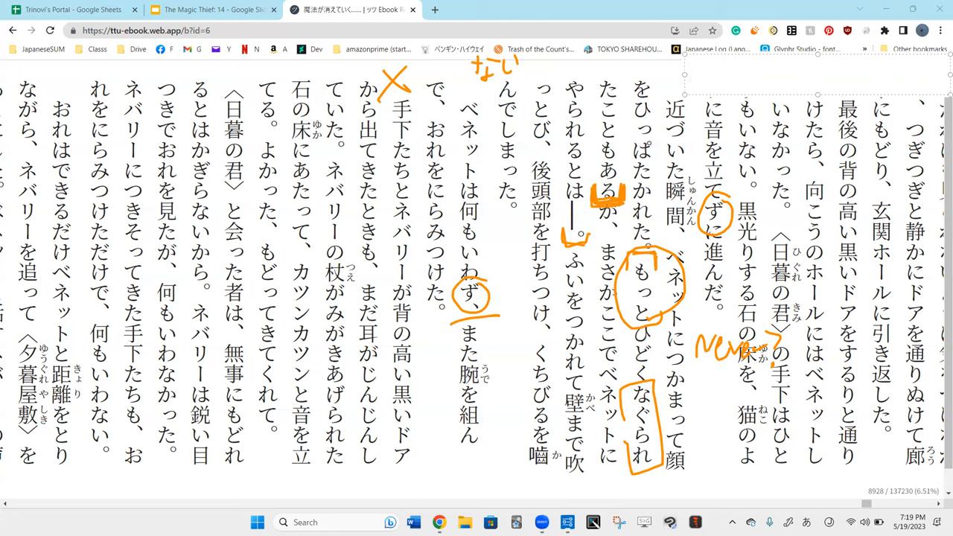
text(ない)
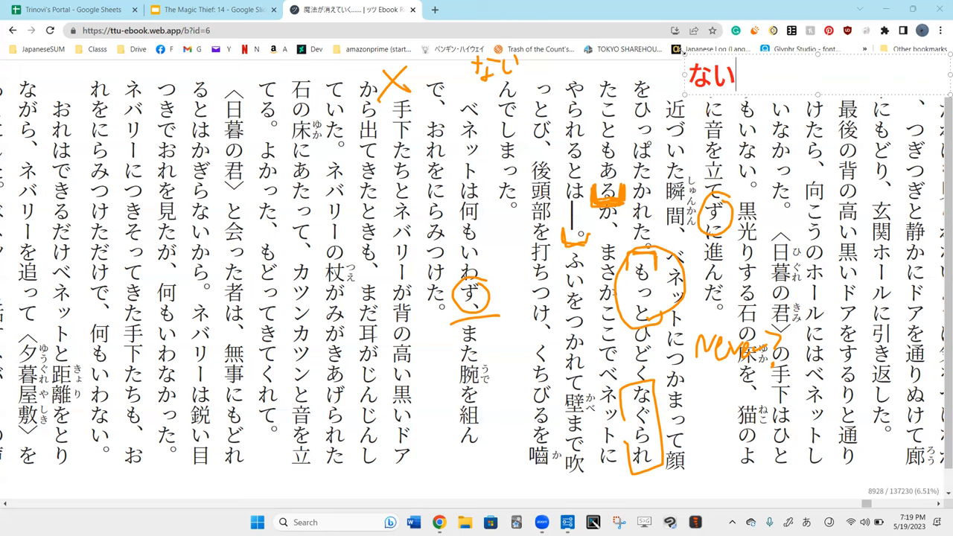
text(。z)
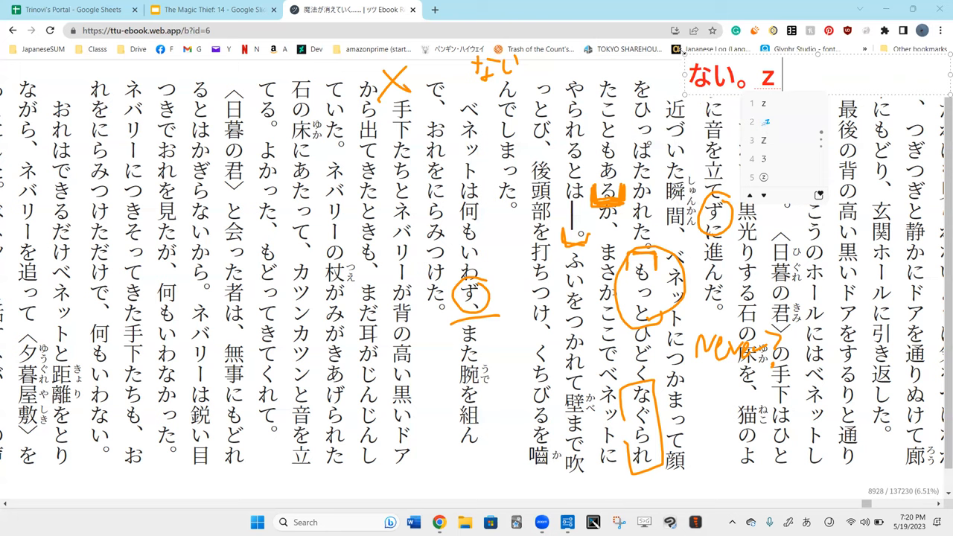
text(ずｘ)
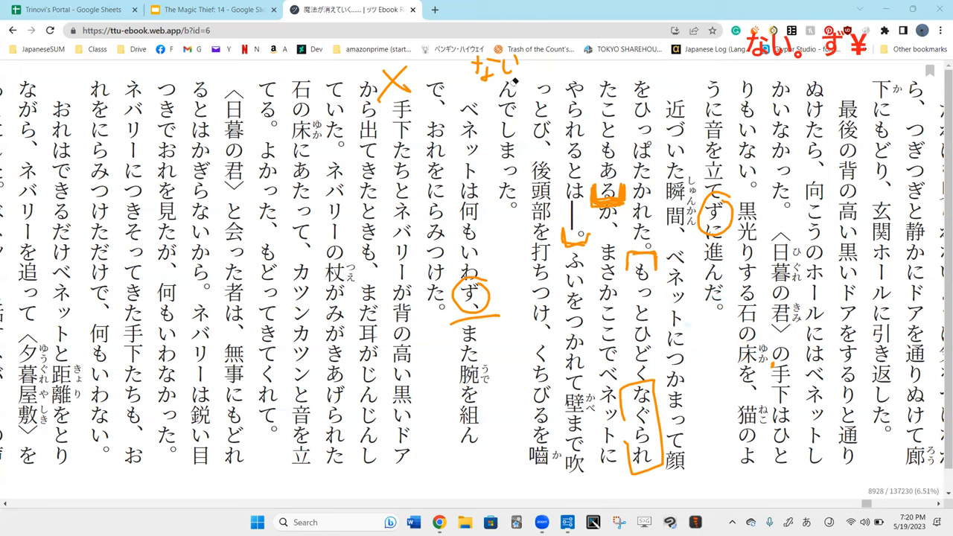
drag(688, 324, 700, 342)
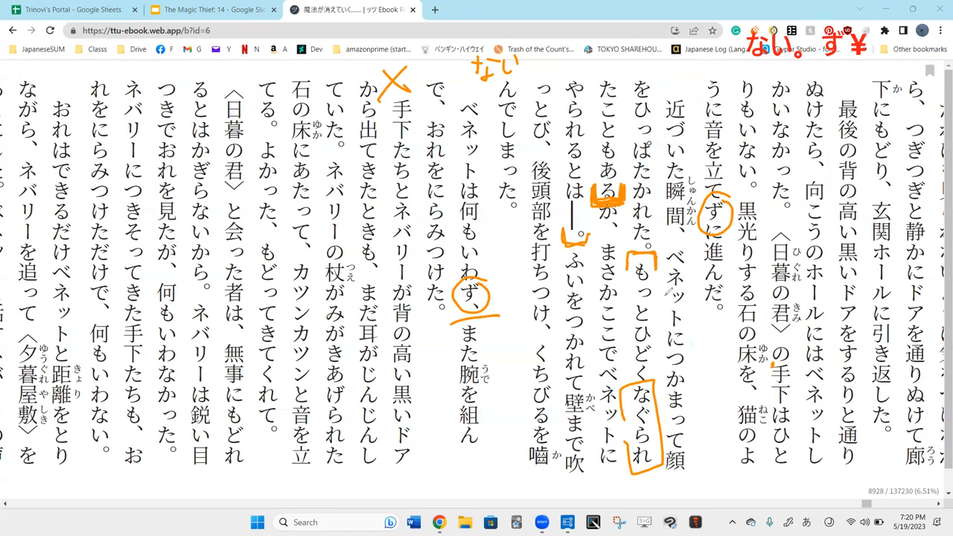
drag(673, 291, 688, 328)
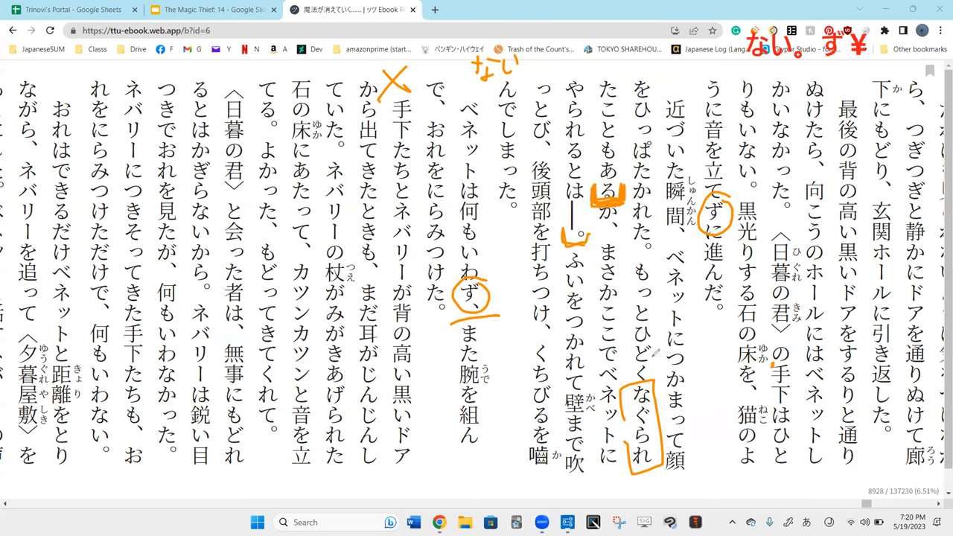
mouse_move(623, 64)
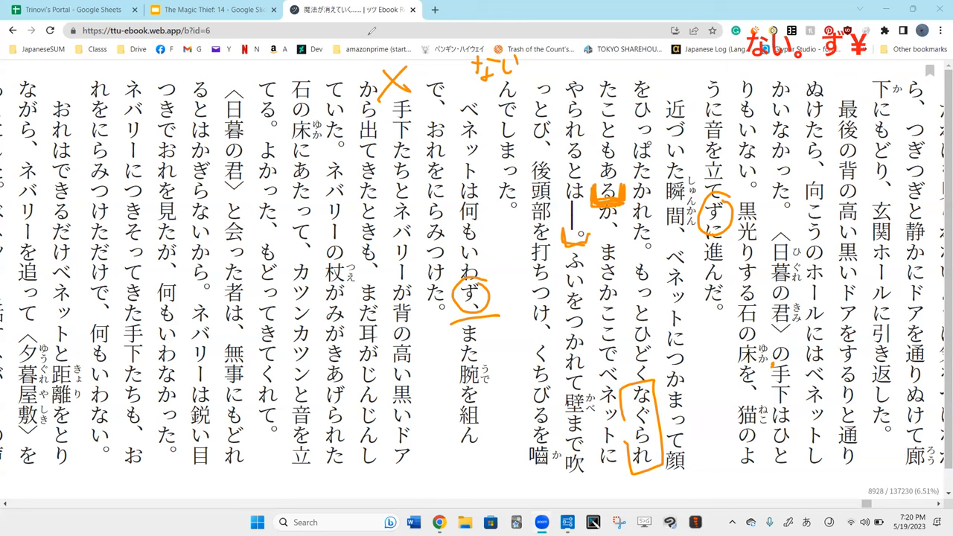
mouse_move(522, 89)
text(日本にい)
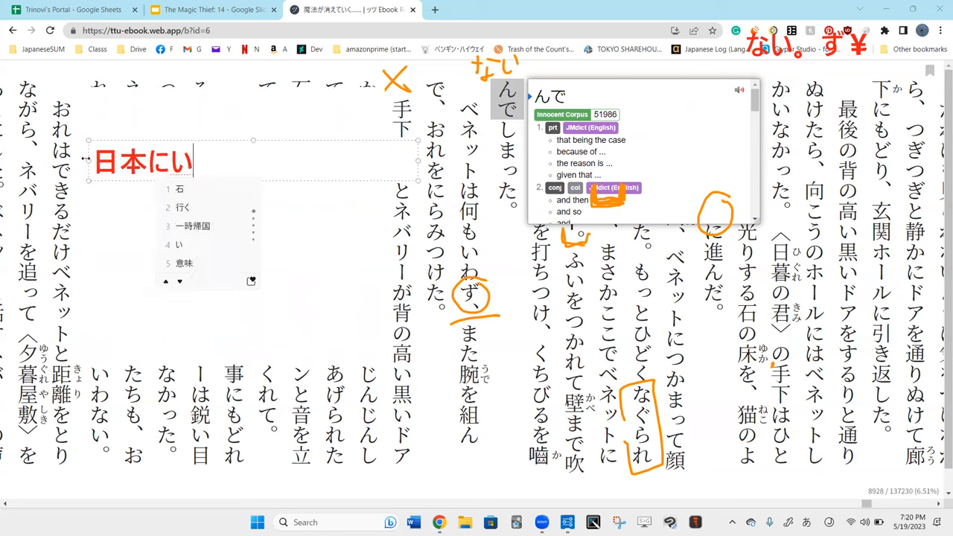
- Type the red example sentence 日本に行ったことがある in the text box beside the passage
text(t)
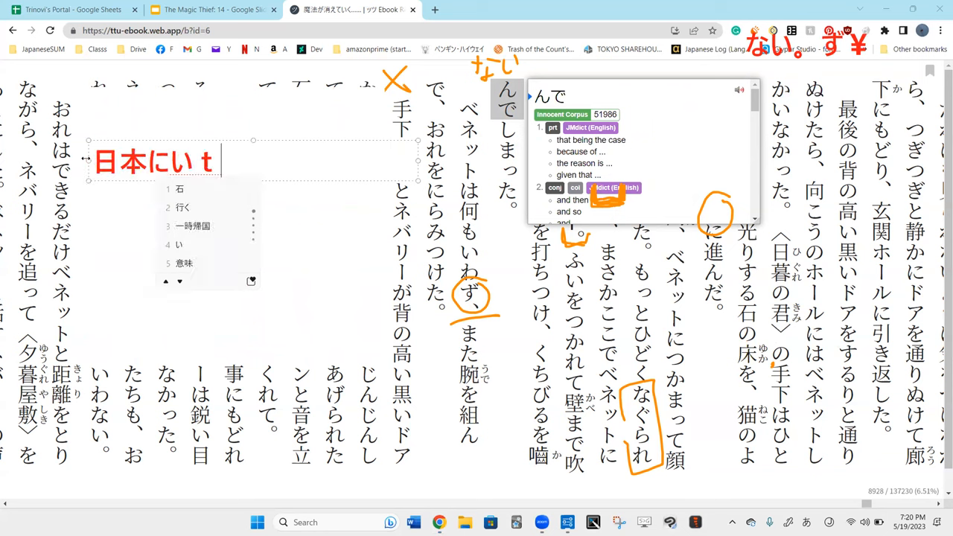
text(ったこと)
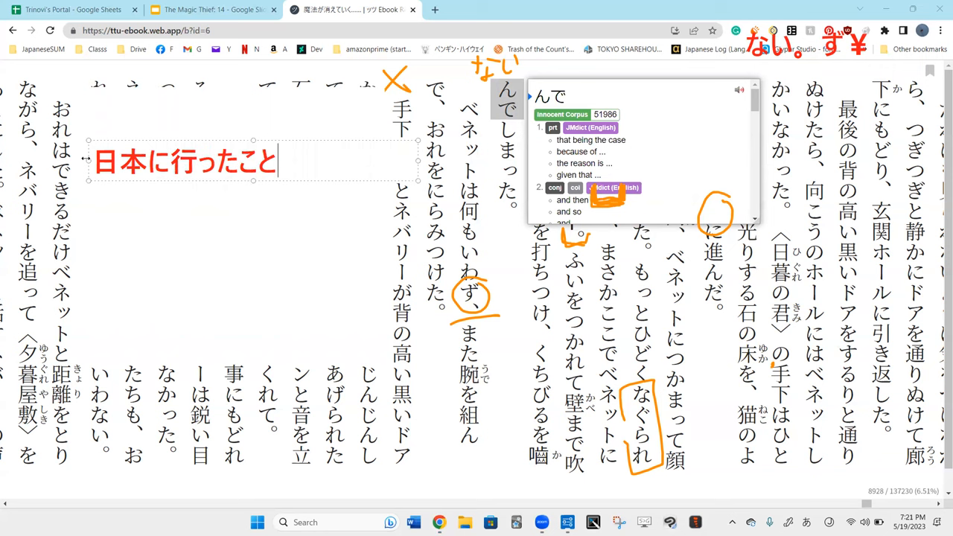
text(がある)
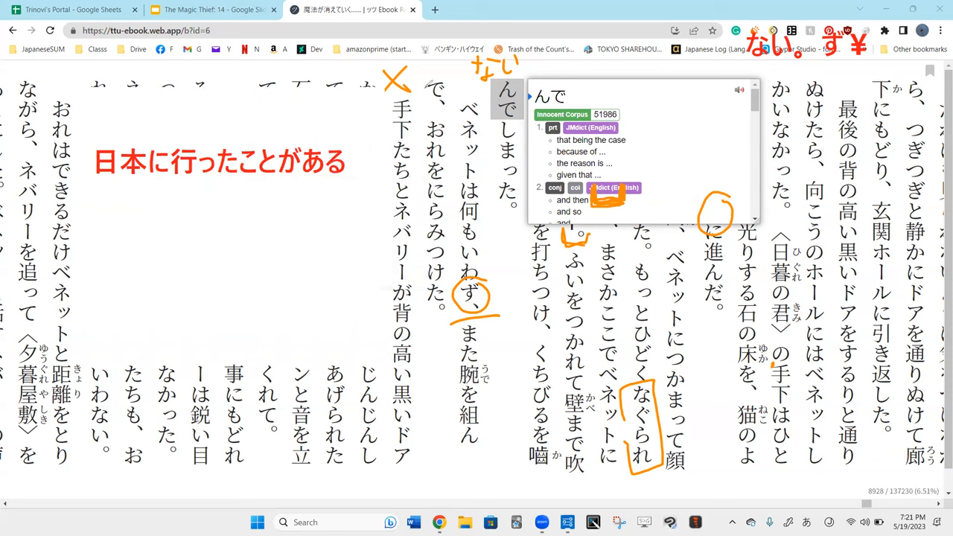
- Loop 日本に行ったことがある in pink and handwrite "I've been to Japan" beneath it
drag(309, 137, 342, 137)
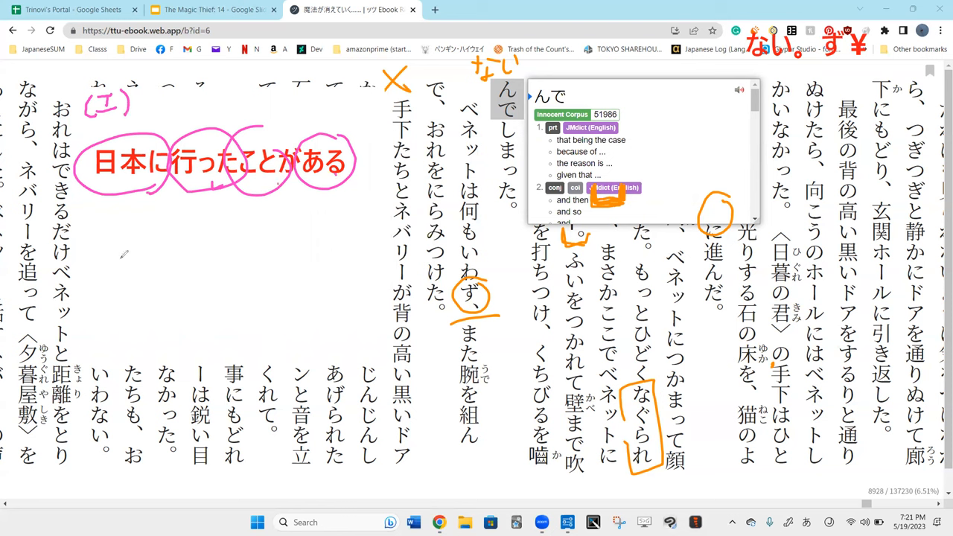
drag(90, 231, 104, 268)
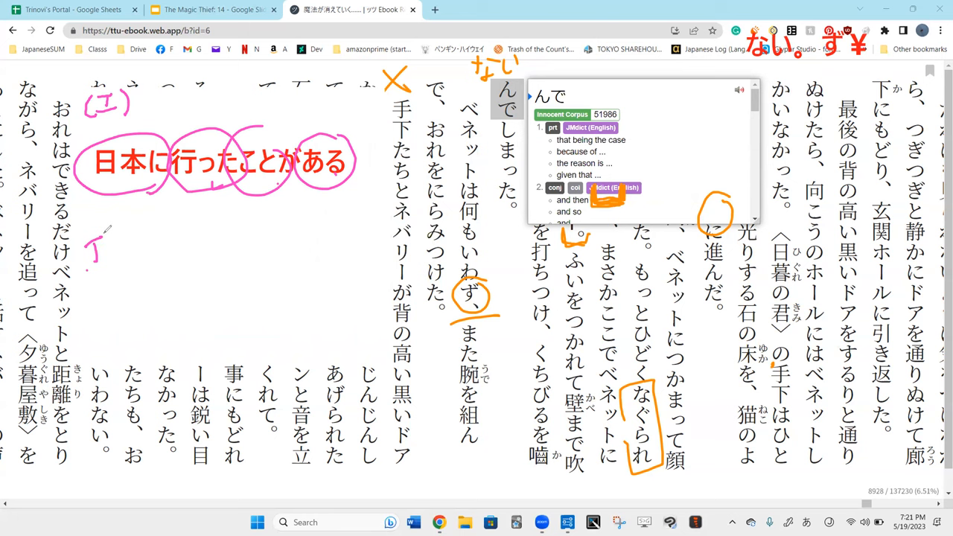
drag(89, 246, 194, 253)
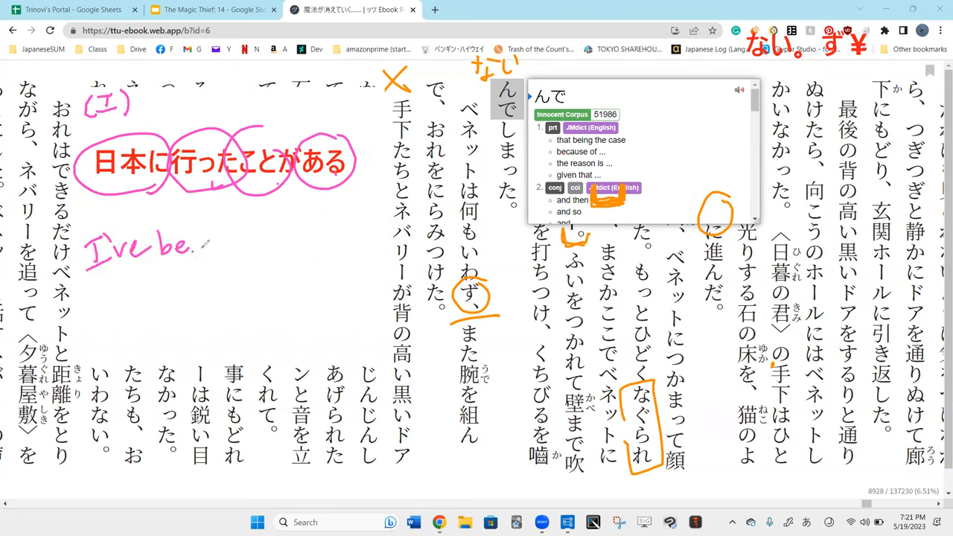
drag(186, 245, 290, 239)
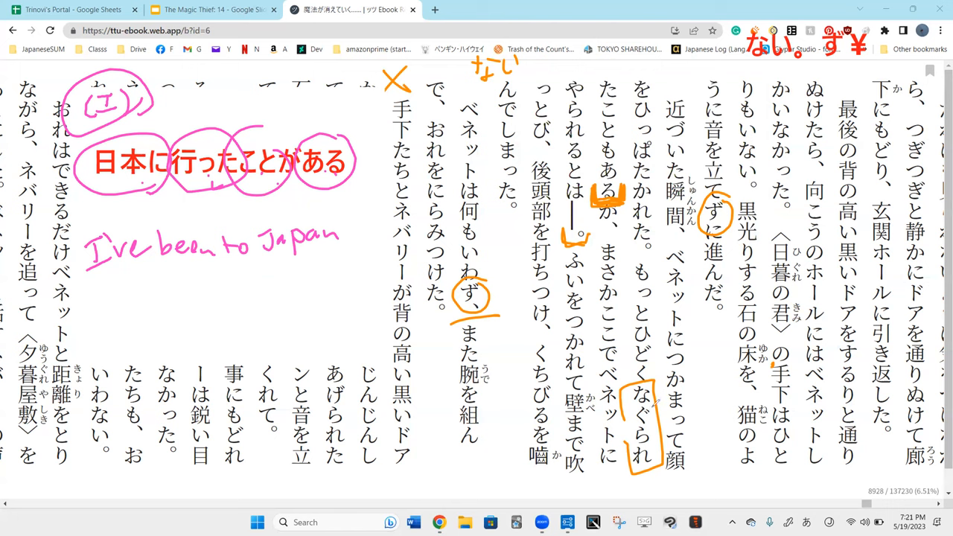
mouse_move(662, 410)
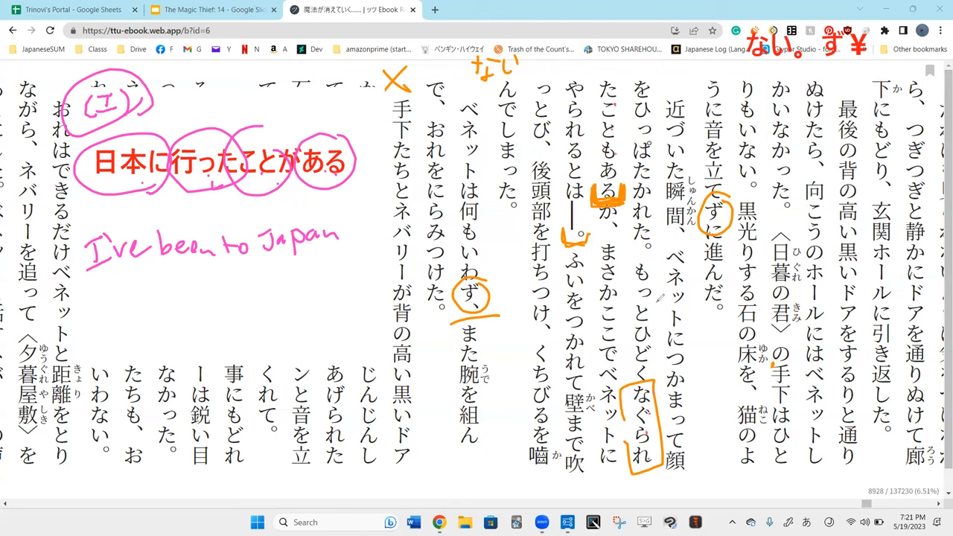
mouse_move(447, 154)
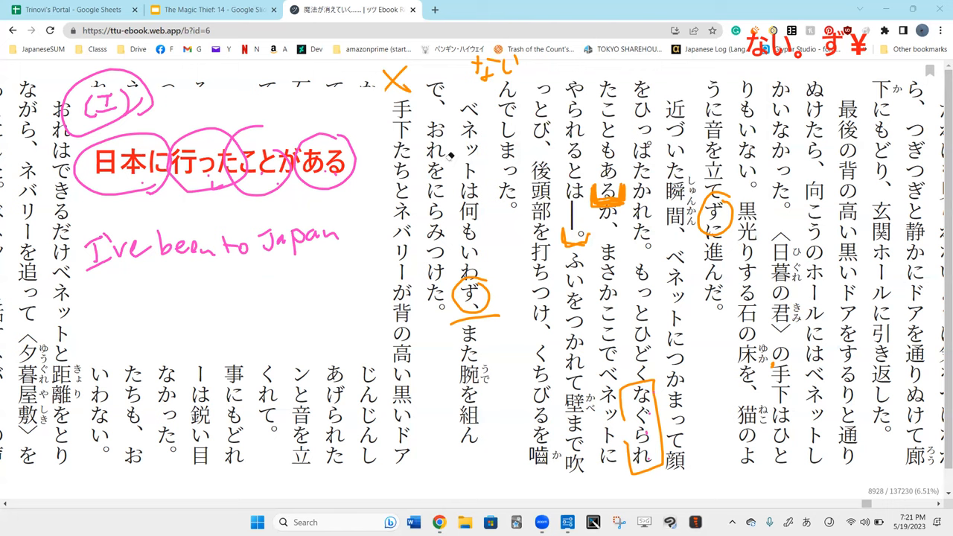
mouse_move(536, 161)
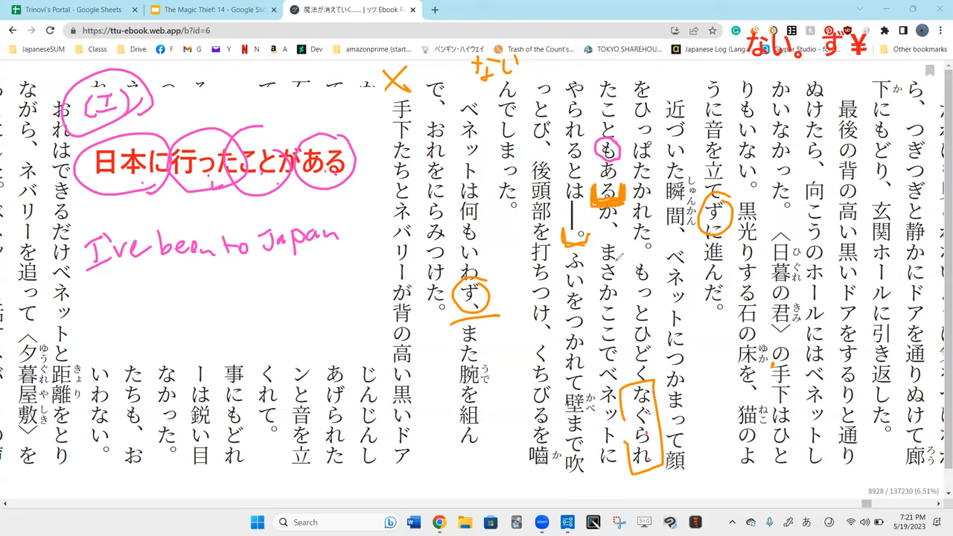
mouse_move(655, 405)
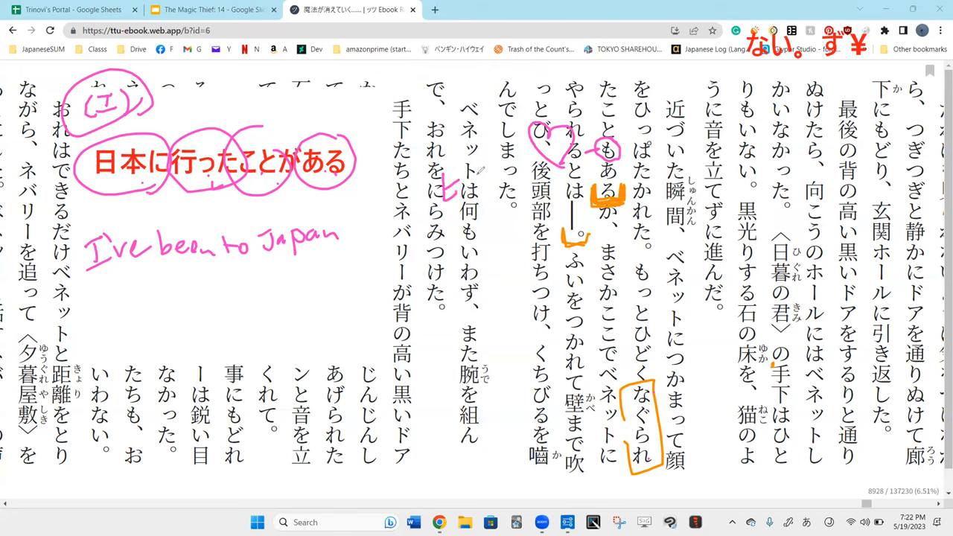
- Mark もある, add pink notes and arrows linking the example to its gloss, erase the なぐられ circle
drag(447, 179, 492, 176)
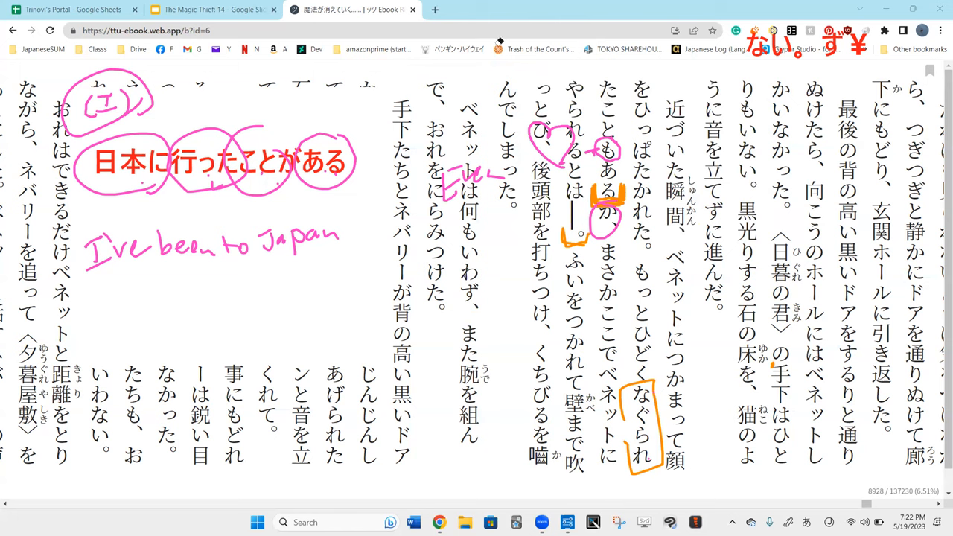
drag(667, 380, 703, 391)
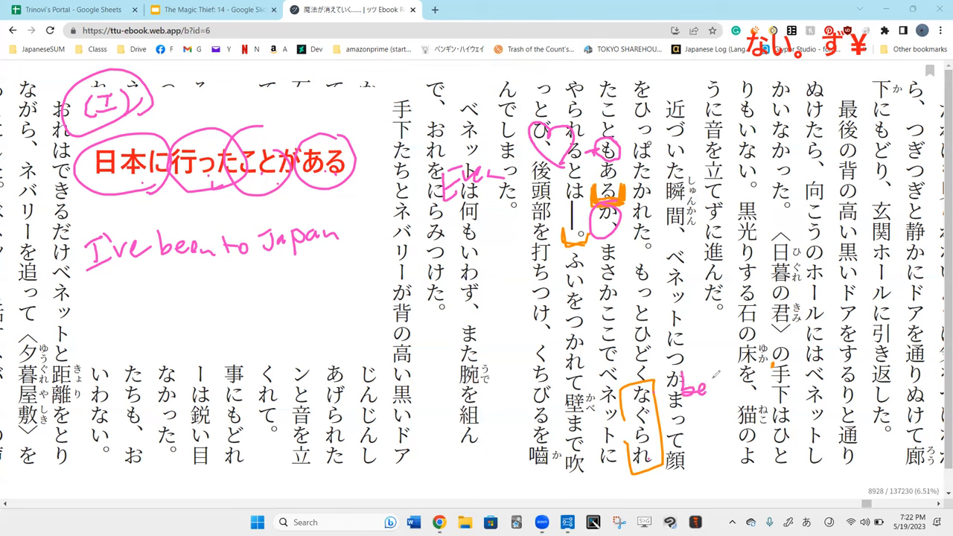
drag(224, 261, 246, 312)
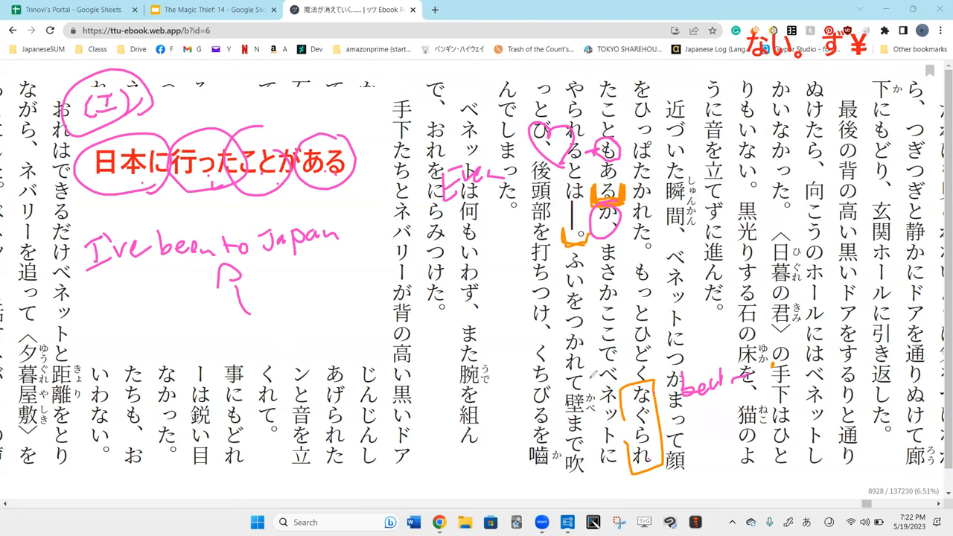
drag(588, 376, 618, 403)
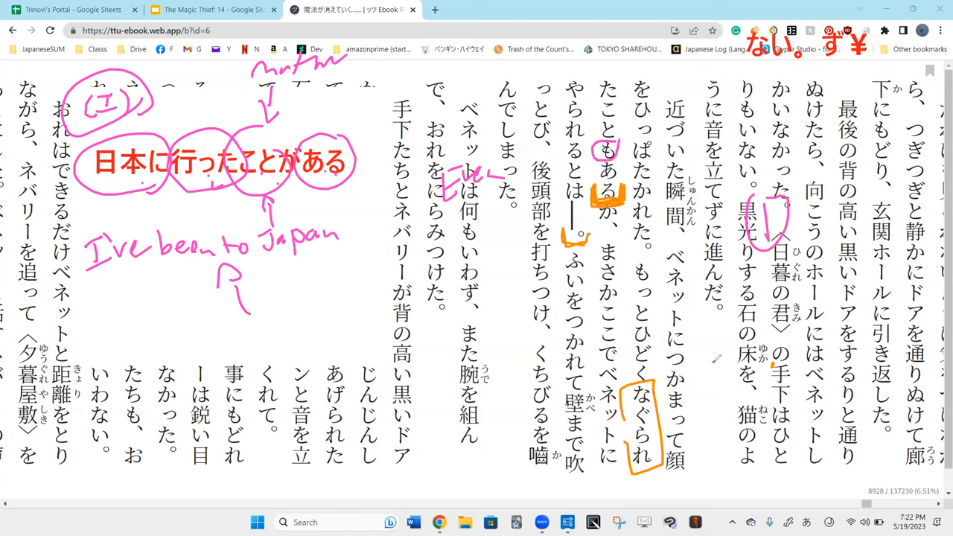
drag(685, 342, 730, 395)
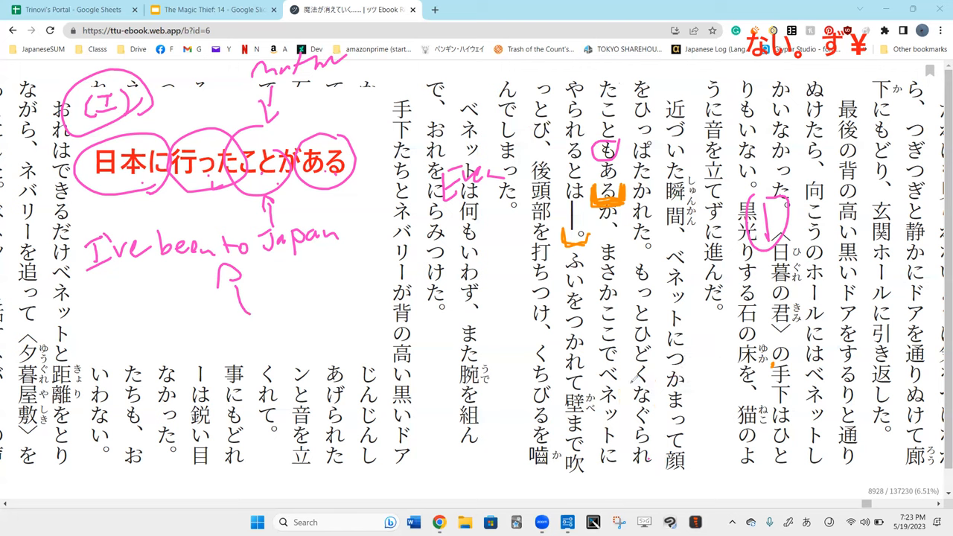
drag(667, 261, 637, 372)
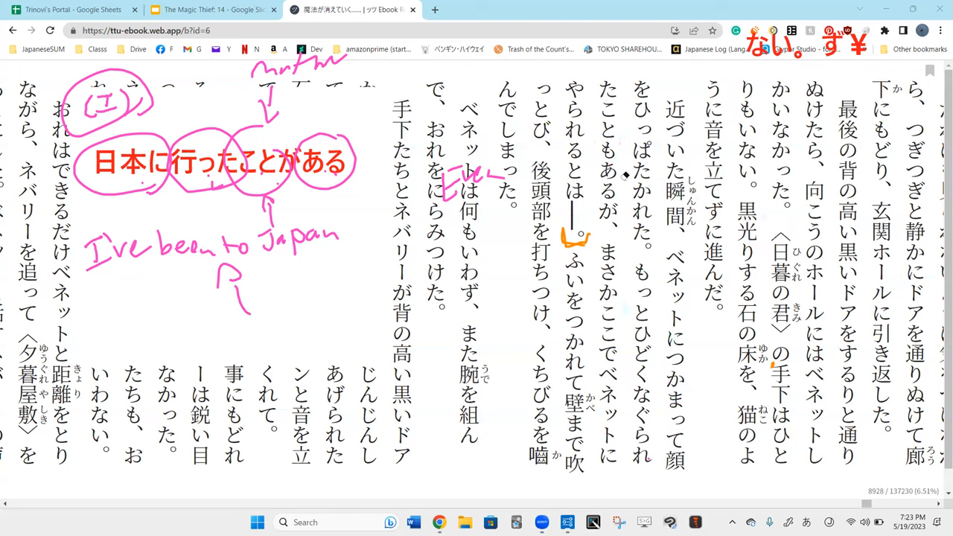
- Clear the 日本に行ったことがある example, its gloss, arrows and typed notes from the page
drag(608, 201, 618, 216)
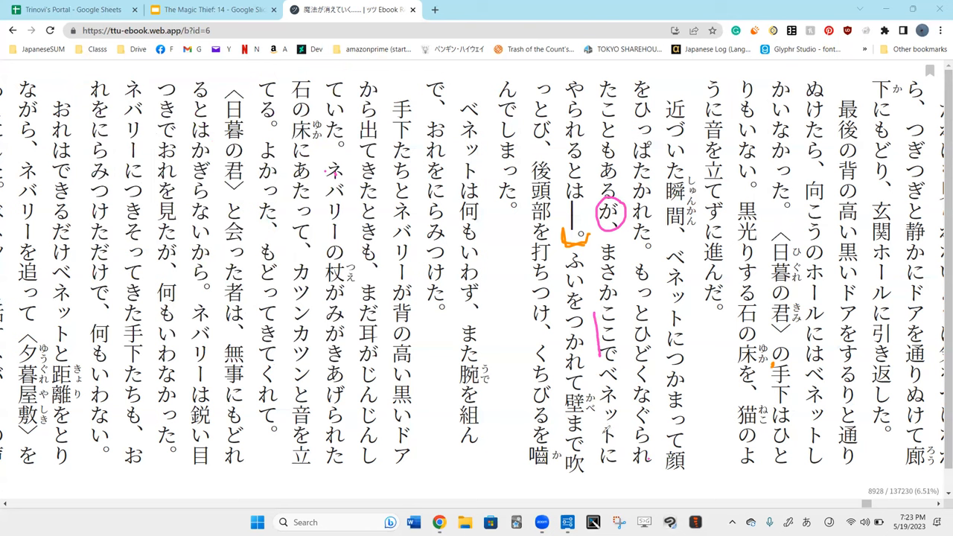
mouse_move(607, 405)
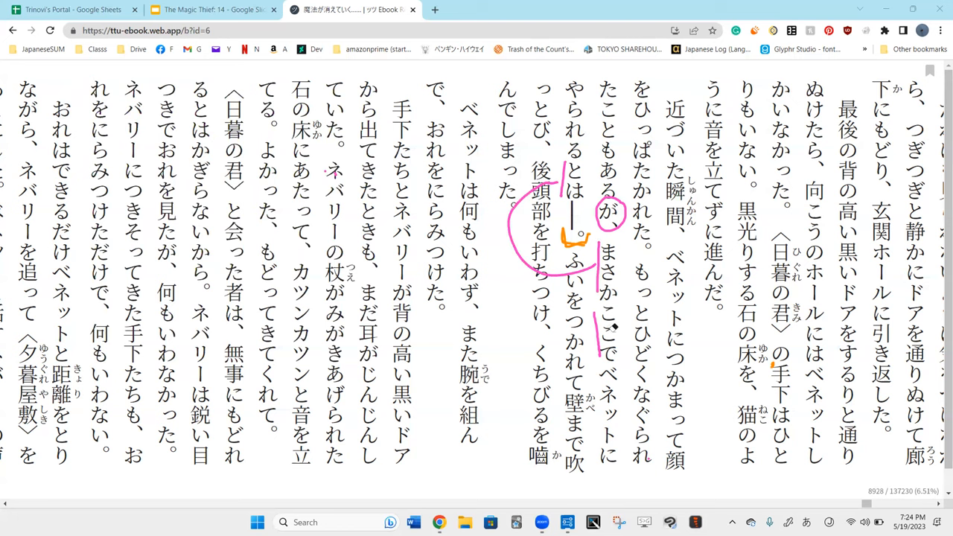
- Circle a word in the ネバリー line with an English note and bracket やられるとは in pink
drag(402, 238, 417, 268)
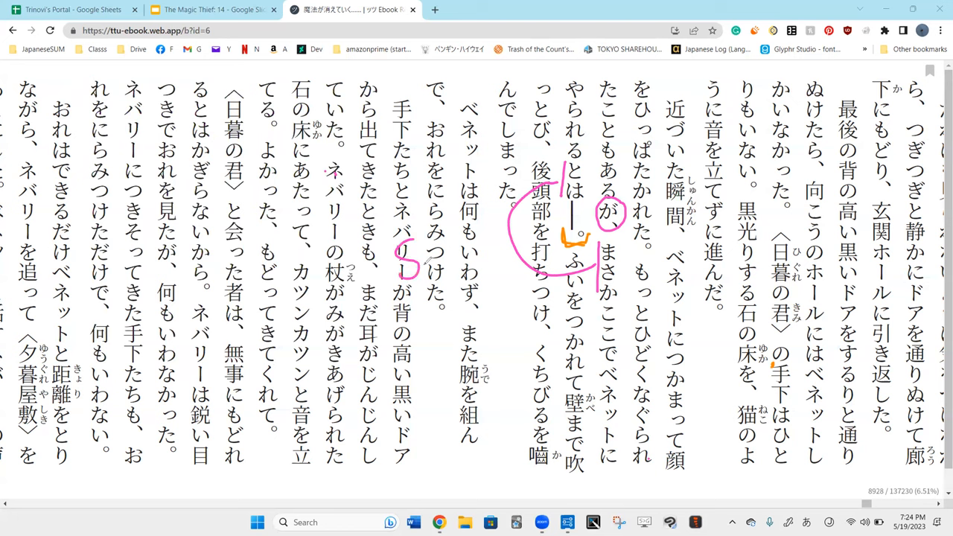
drag(402, 268, 484, 268)
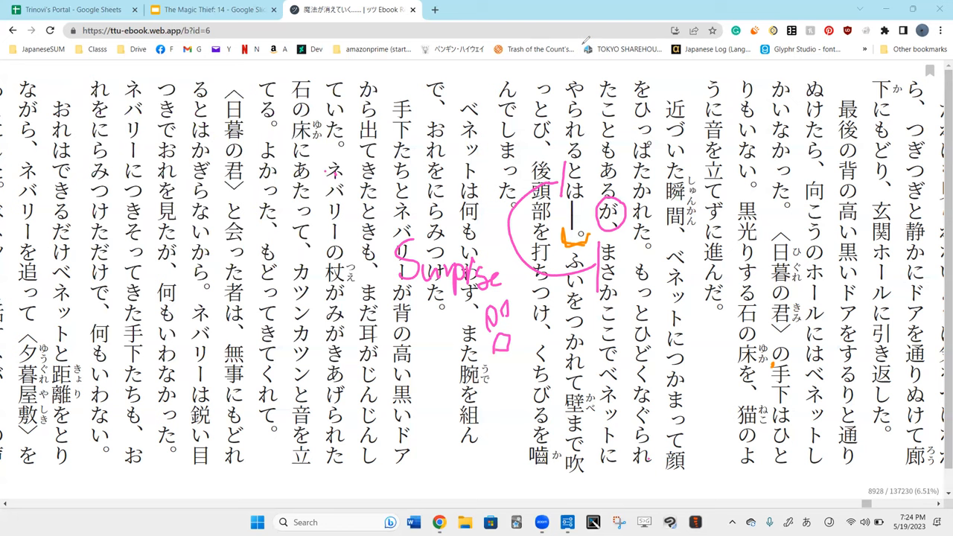
mouse_move(642, 276)
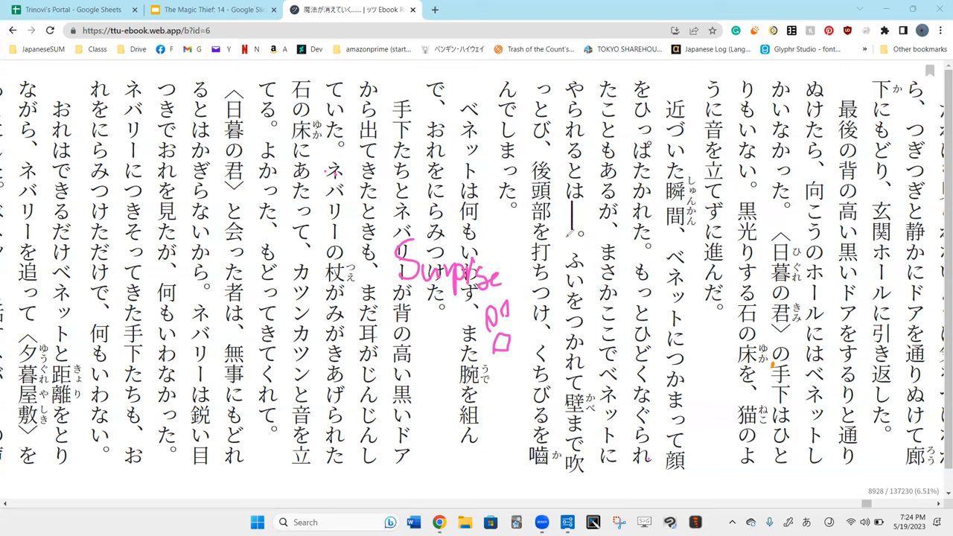
drag(566, 90, 578, 245)
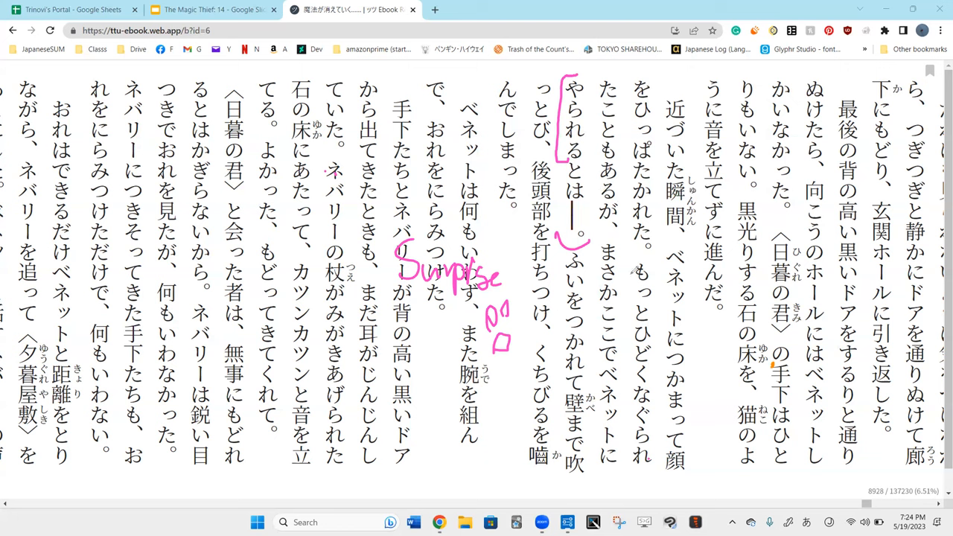
mouse_move(614, 262)
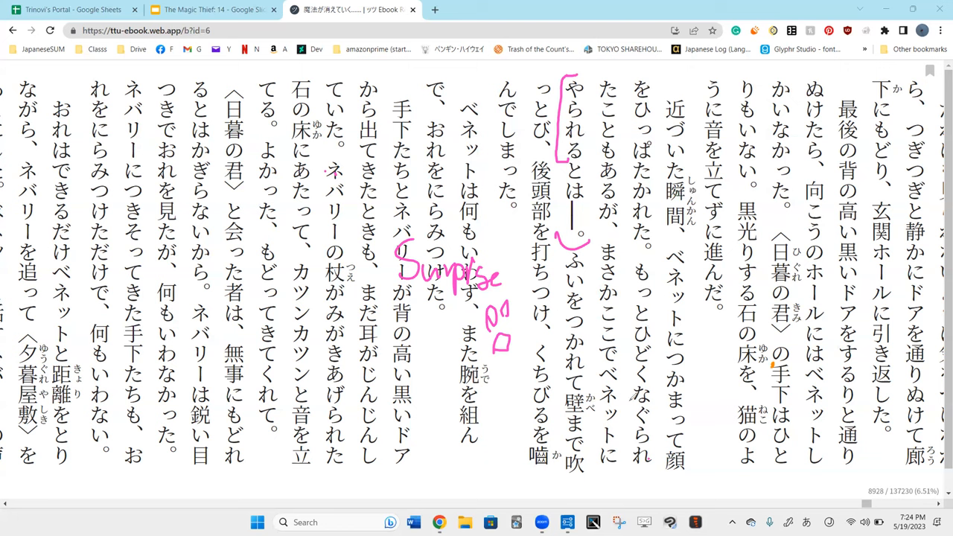
- Erase the pink bracket, mark まさかここで, and start the purple "to take by surprise" gloss
drag(603, 67, 641, 402)
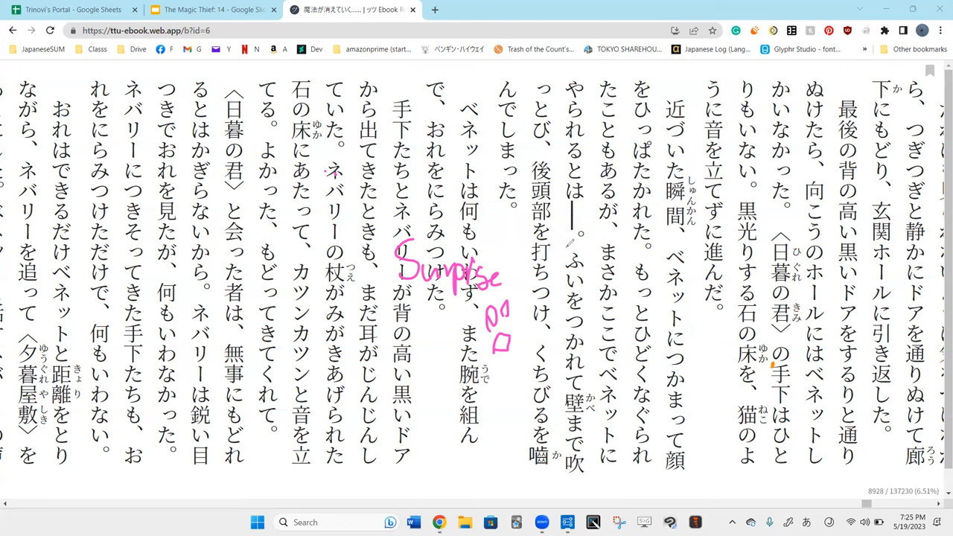
drag(506, 201, 581, 260)
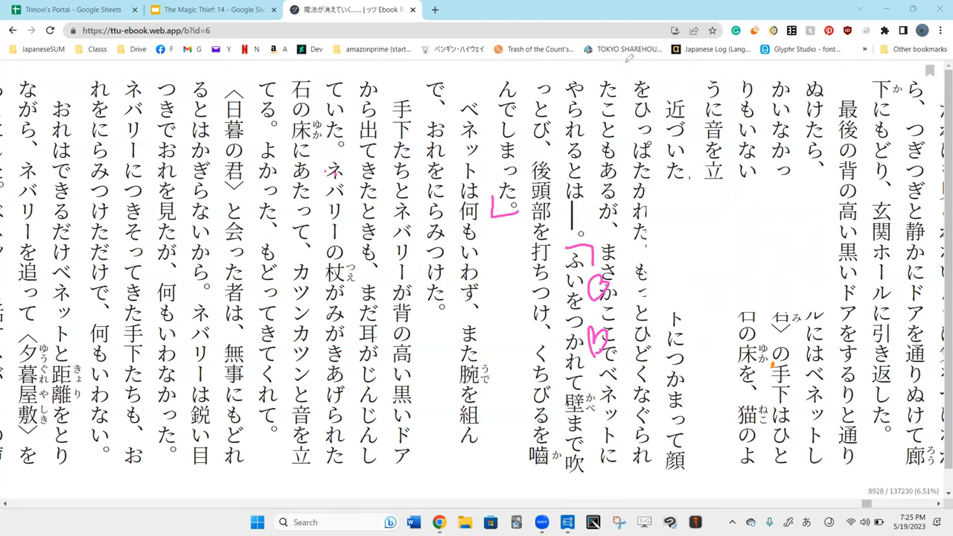
drag(663, 223, 678, 231)
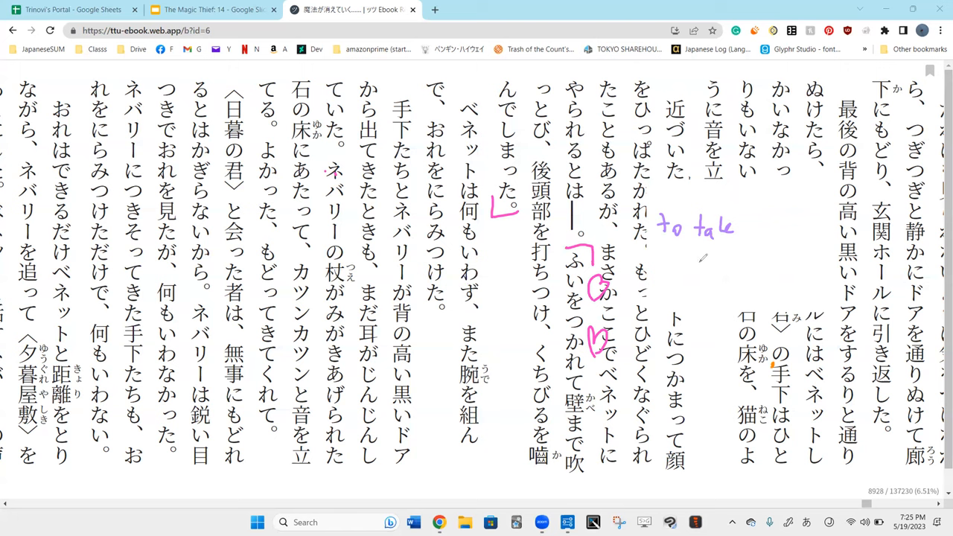
mouse_move(688, 271)
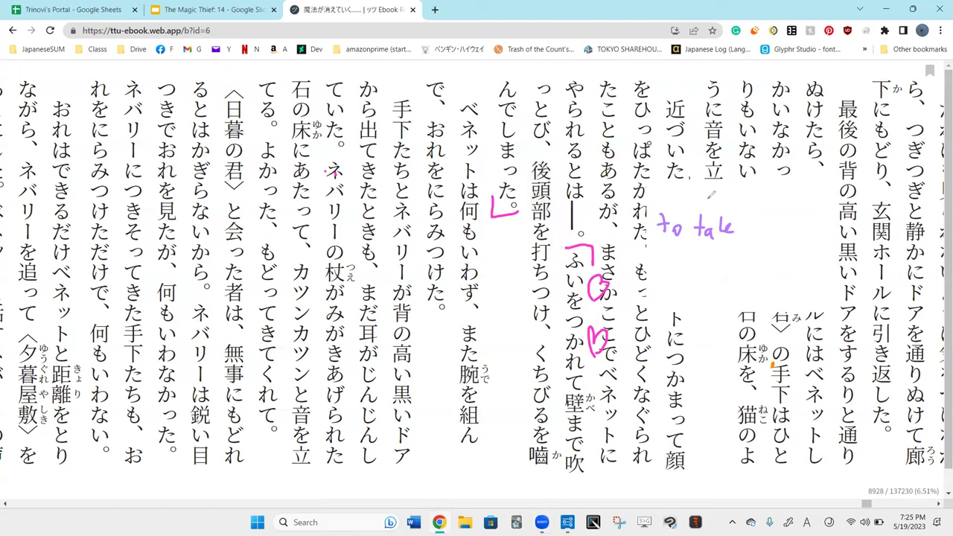
mouse_move(712, 250)
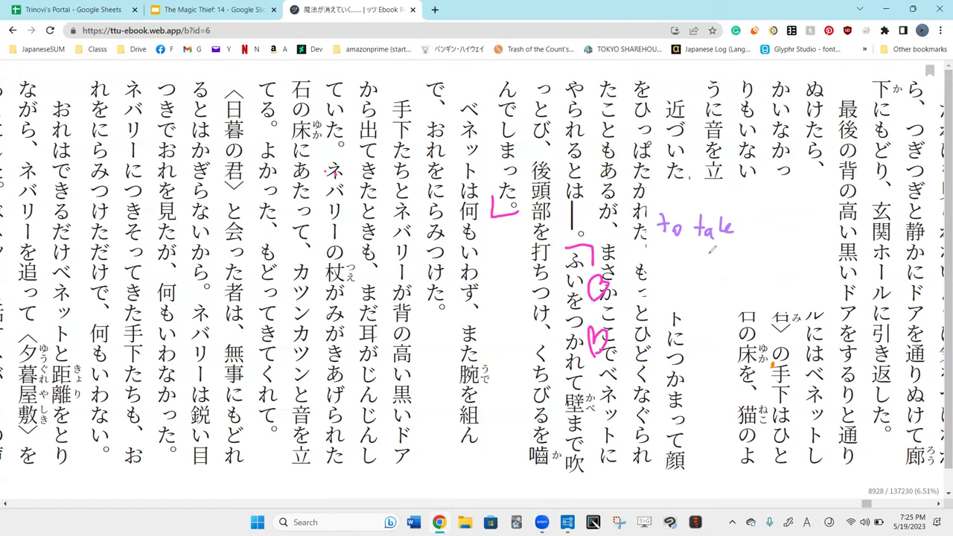
mouse_move(723, 251)
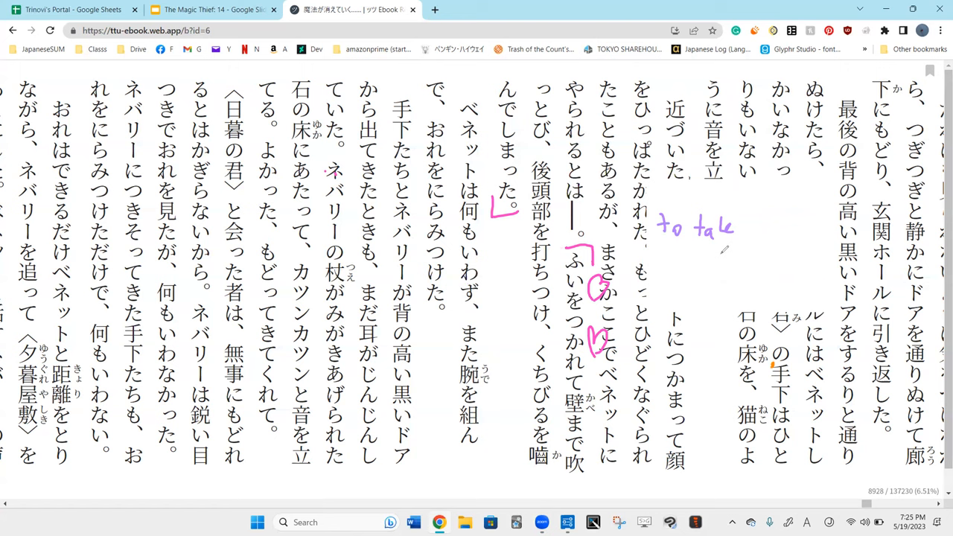
mouse_move(724, 251)
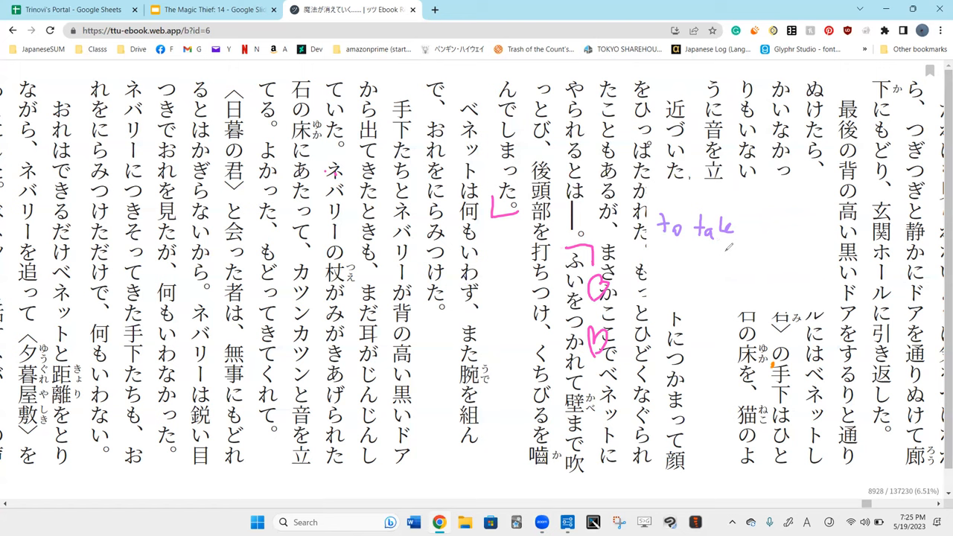
mouse_move(715, 265)
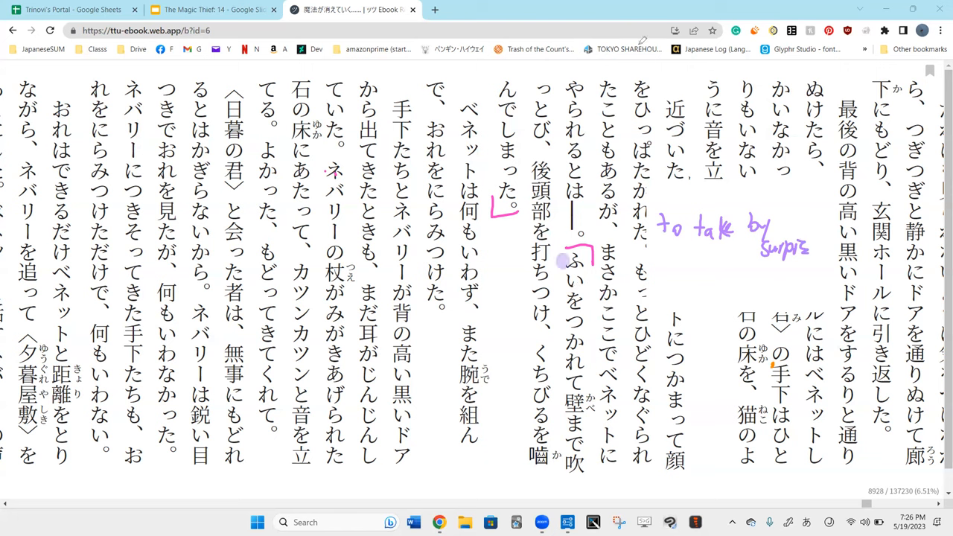
mouse_move(596, 270)
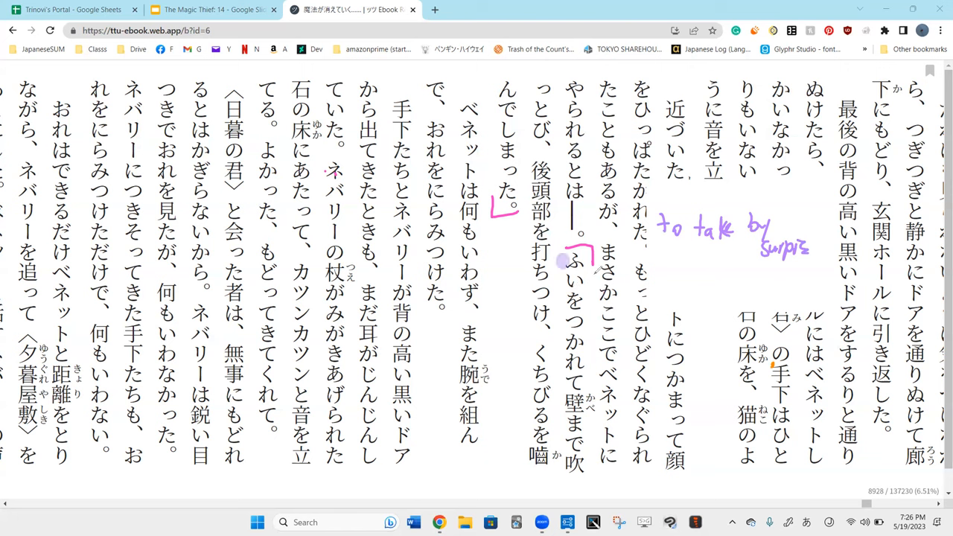
- Link the purple gloss to ふいをつかれて with a connector, then erase the gloss and its line
drag(588, 246, 588, 402)
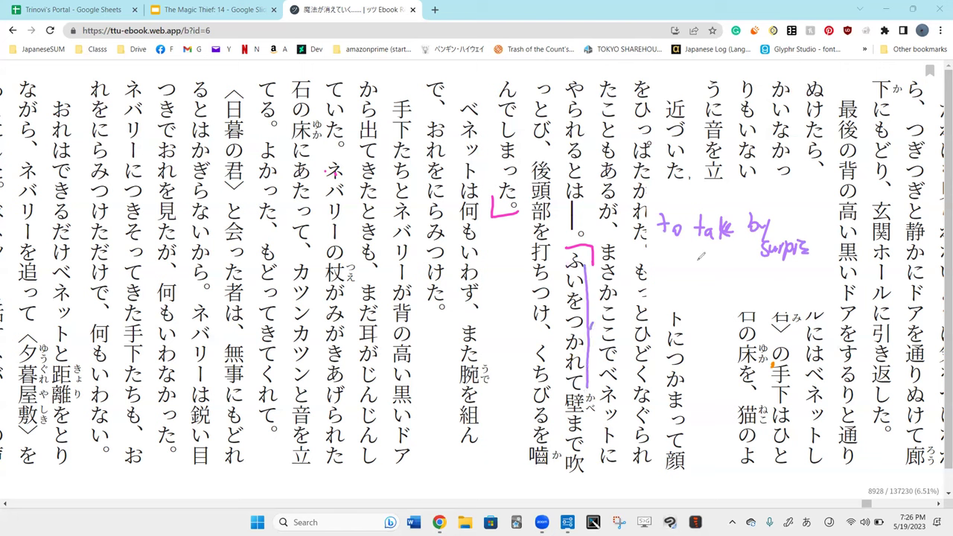
drag(618, 313, 703, 256)
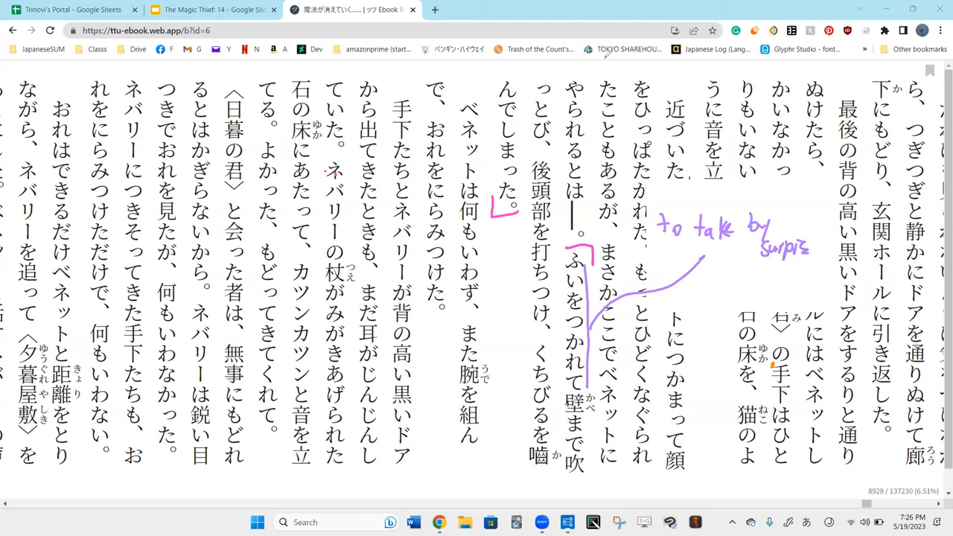
mouse_move(625, 58)
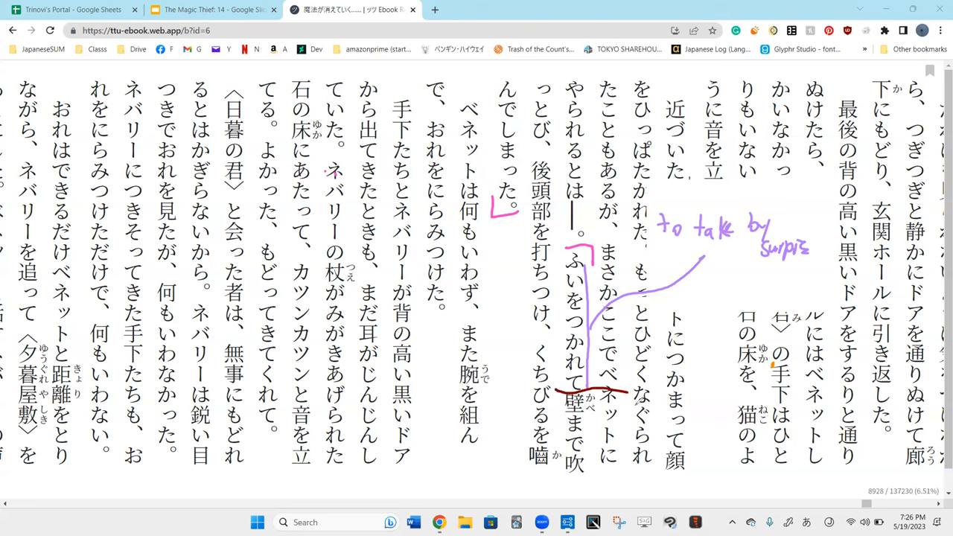
mouse_move(712, 334)
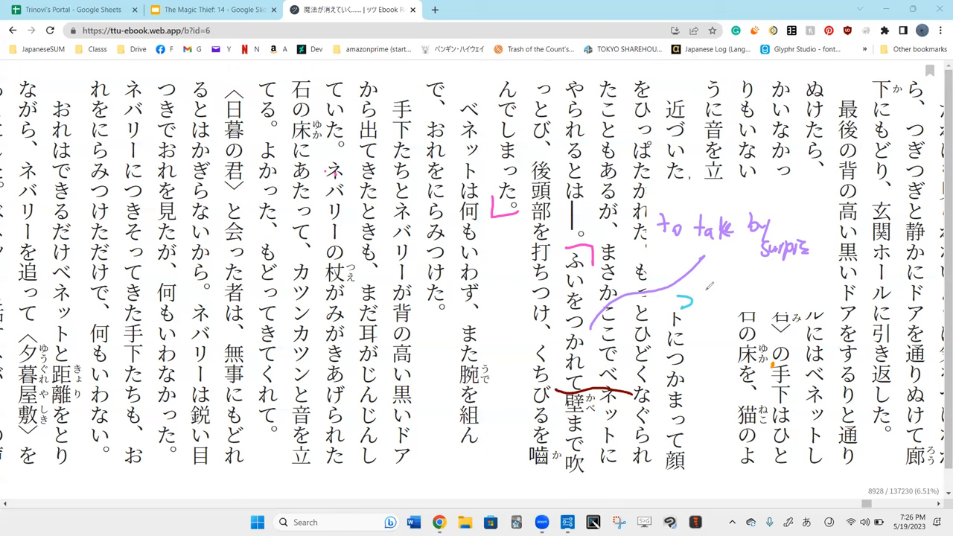
drag(682, 306, 703, 335)
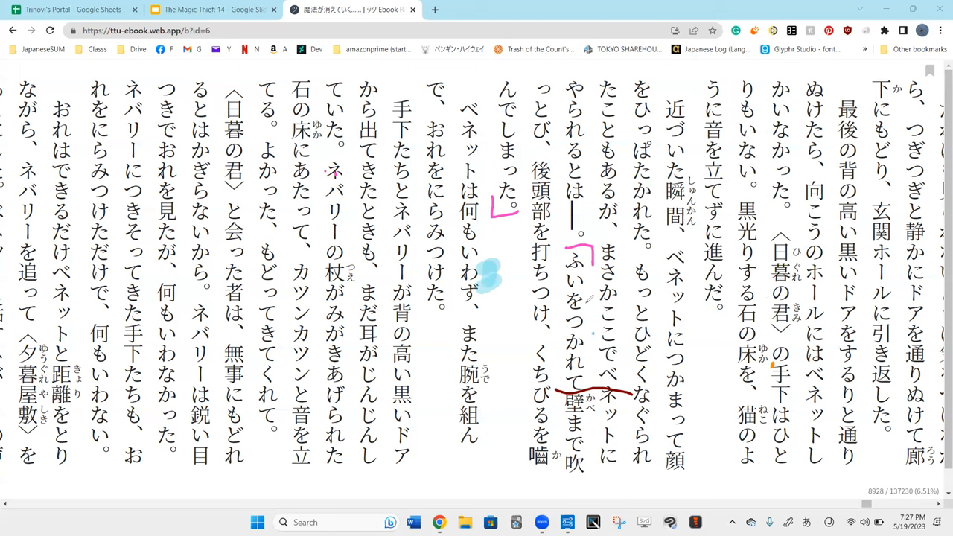
mouse_move(584, 298)
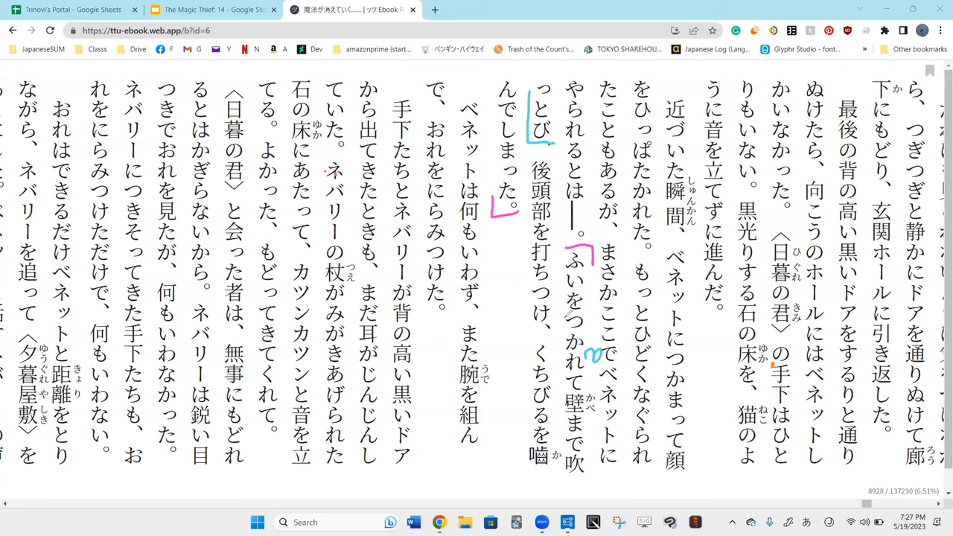
mouse_move(605, 444)
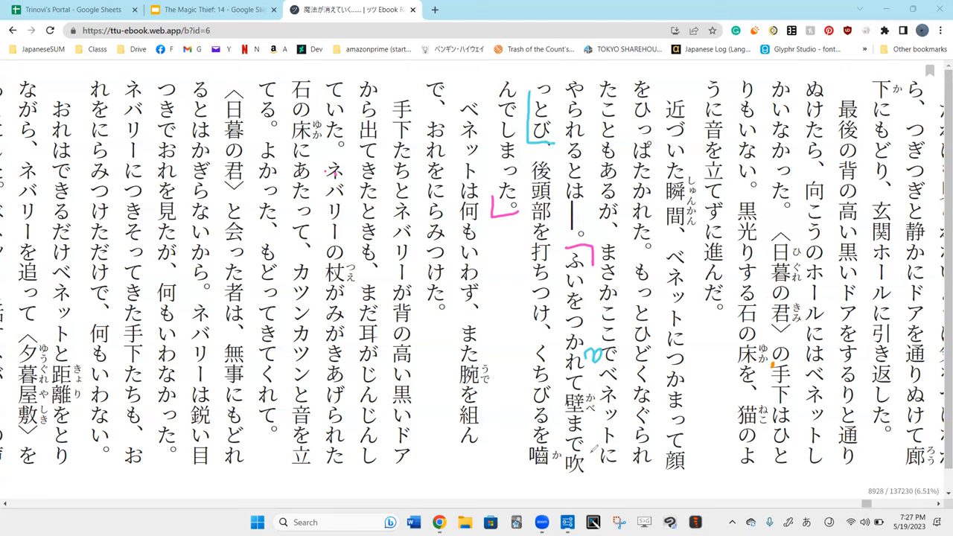
- Erase the bracket, underline and notes around ふいをつかれて壁まで吹っとび, leaving the pink tick
drag(588, 455, 603, 474)
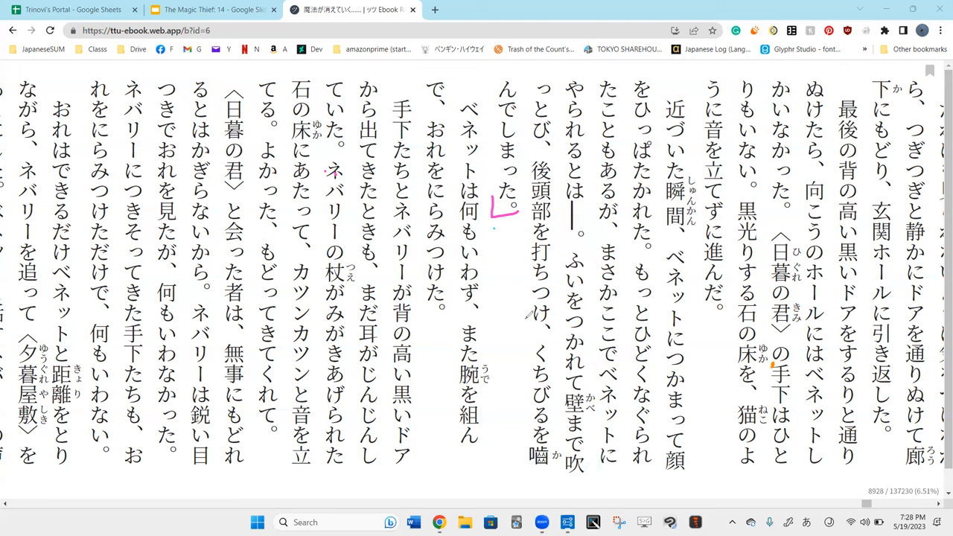
- Draw and erase temporary blue marks beside 後頭部を打ちつけ and 壁まで吹, then clear the remaining pen marks
drag(524, 179, 525, 315)
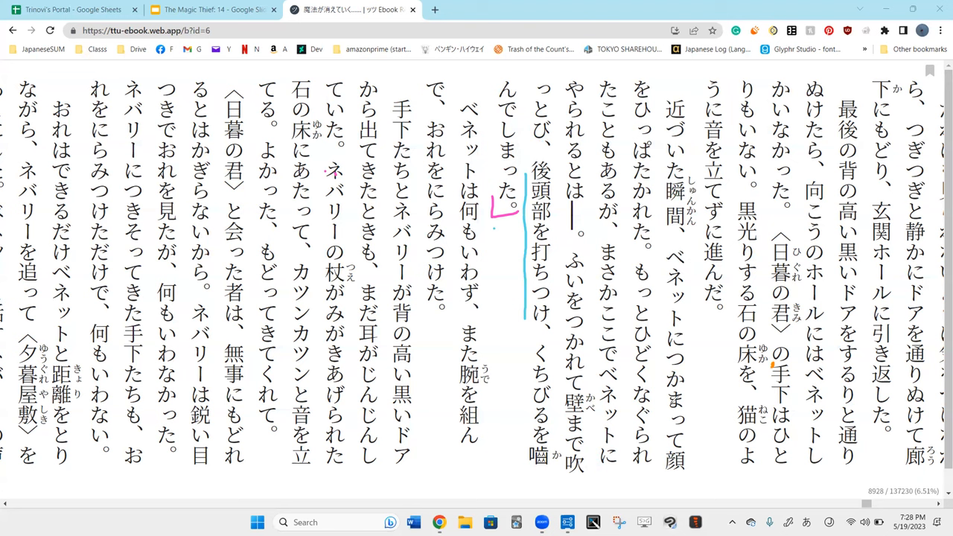
mouse_move(648, 402)
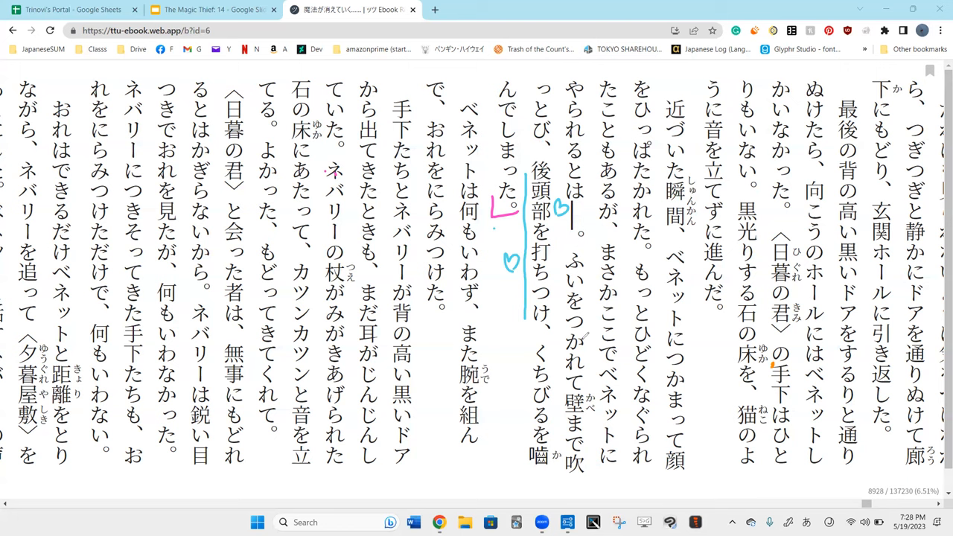
drag(655, 447, 697, 477)
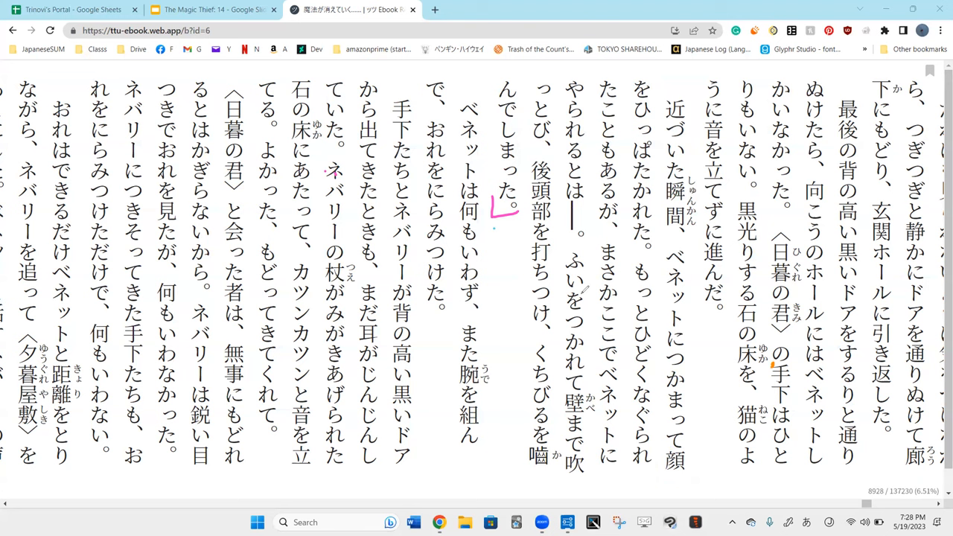
drag(557, 387, 549, 458)
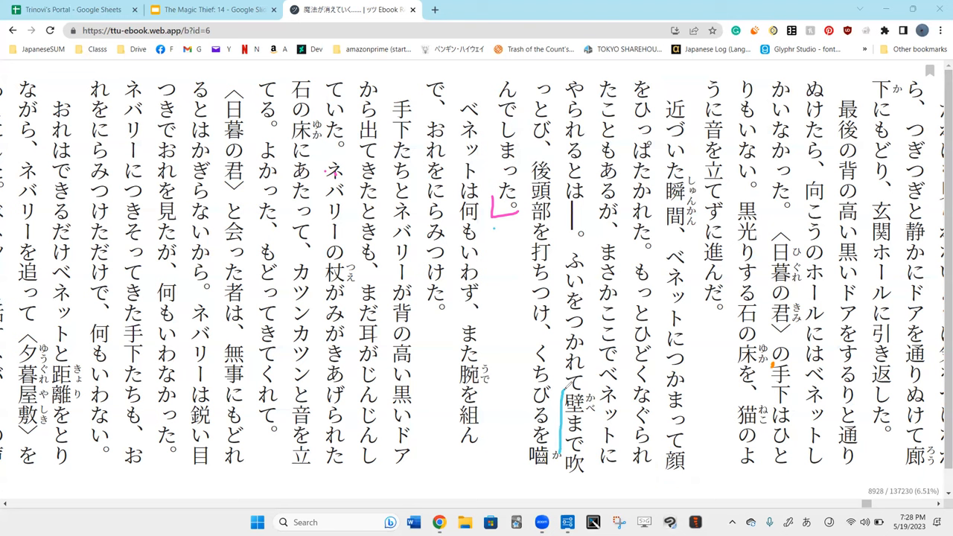
drag(566, 387, 603, 454)
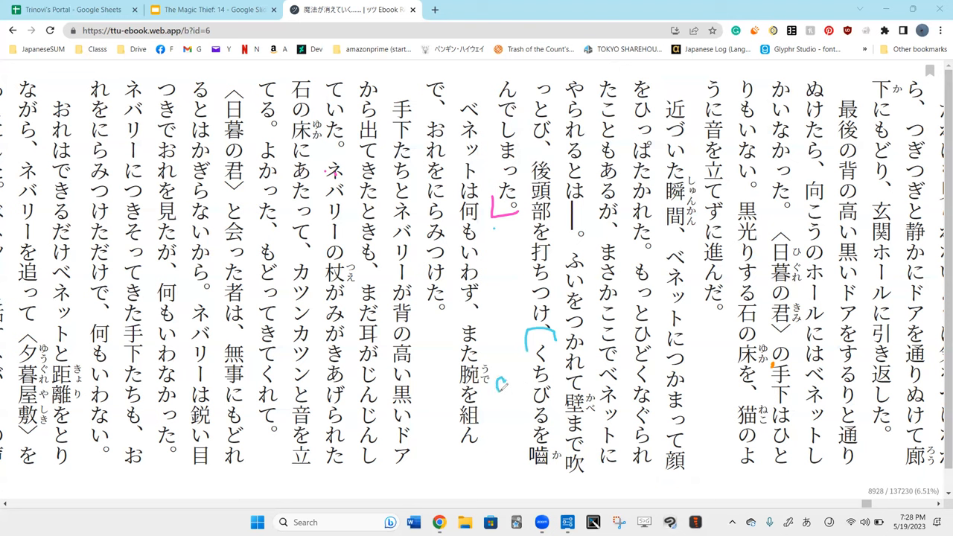
drag(495, 380, 518, 395)
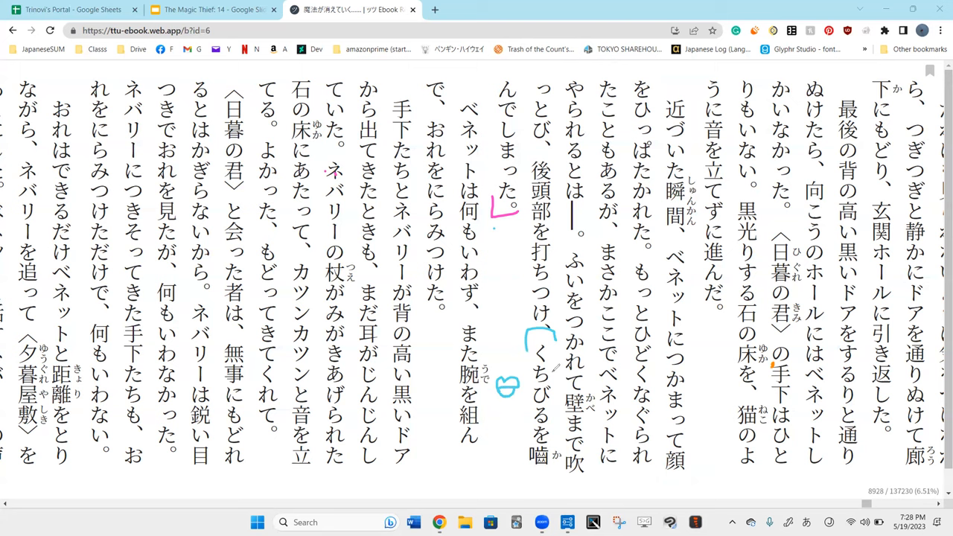
mouse_move(509, 399)
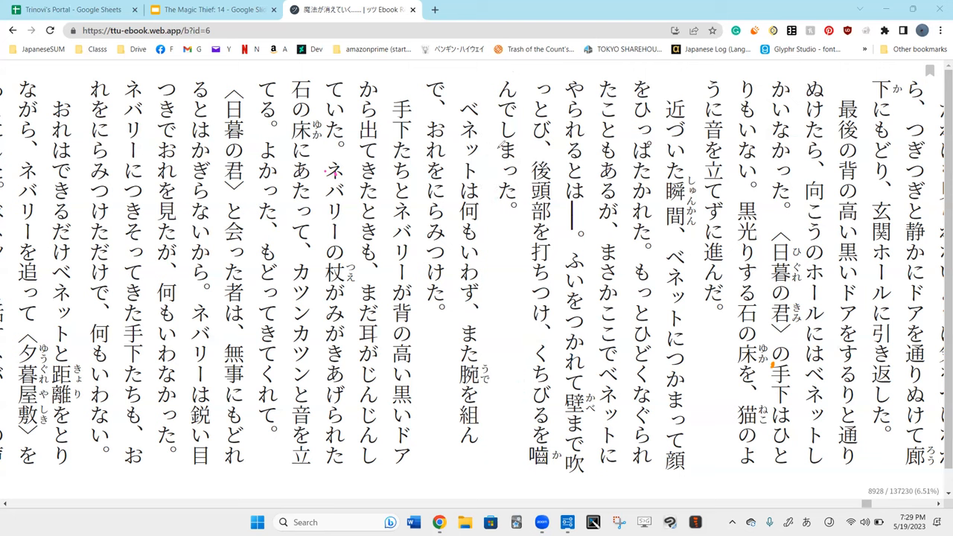
mouse_move(478, 85)
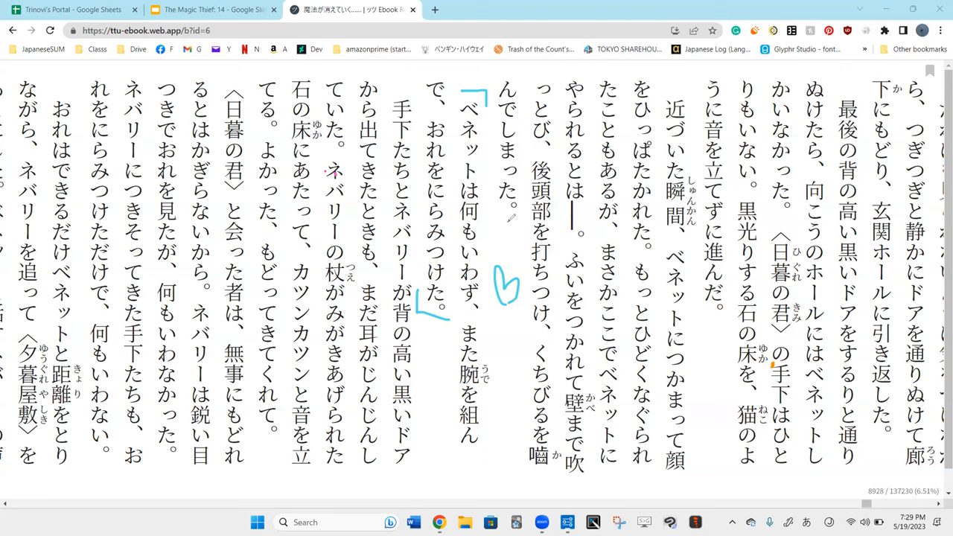
mouse_move(512, 226)
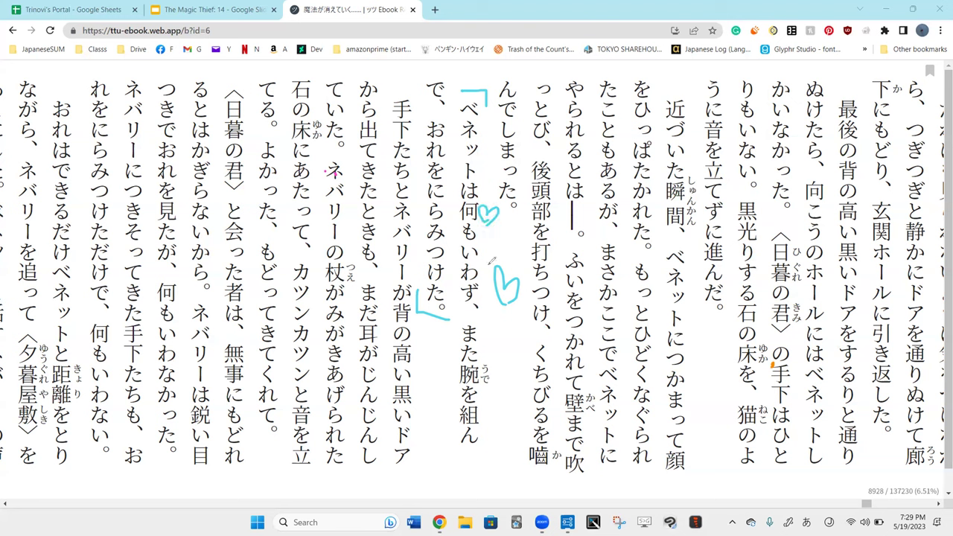
mouse_move(516, 268)
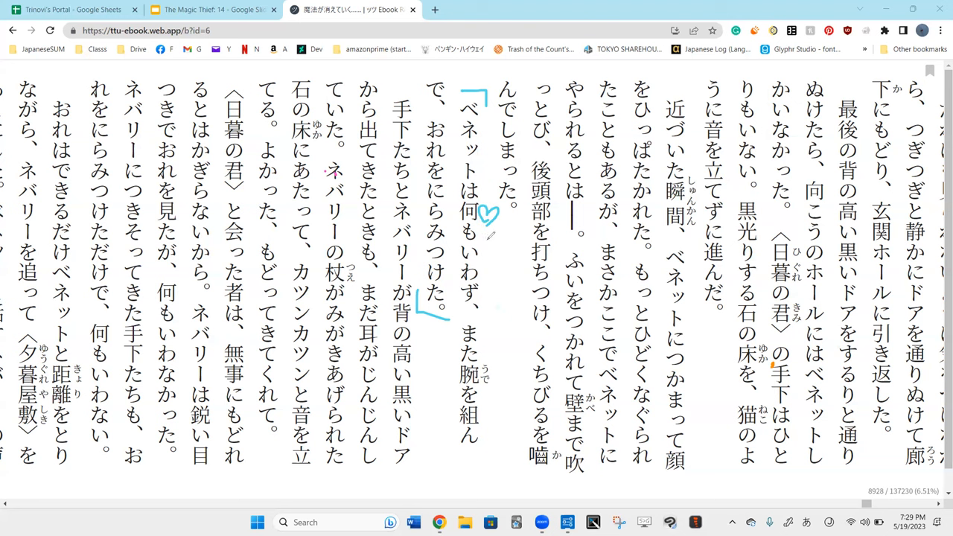
- Write 言 beside the blue heart next to ベネットは何もいわず
drag(499, 238, 476, 268)
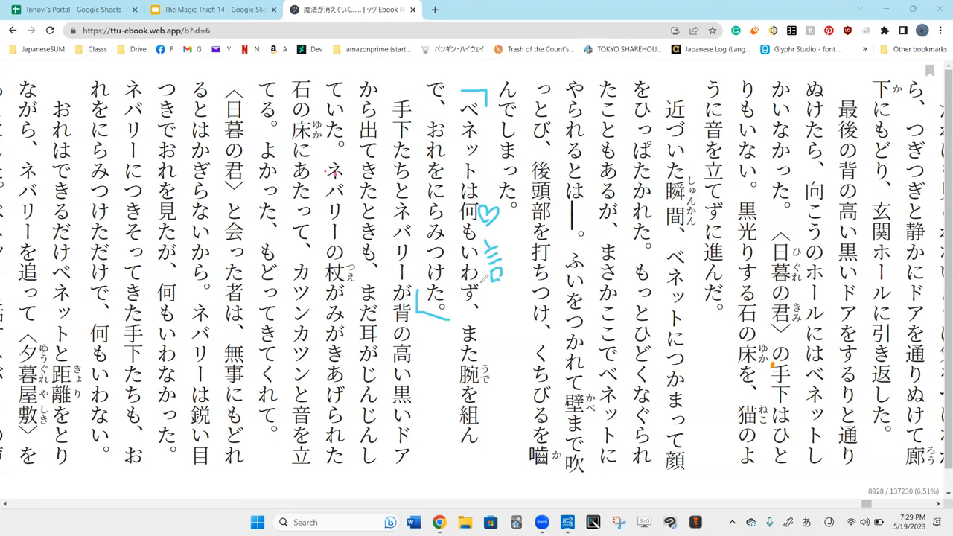
mouse_move(533, 316)
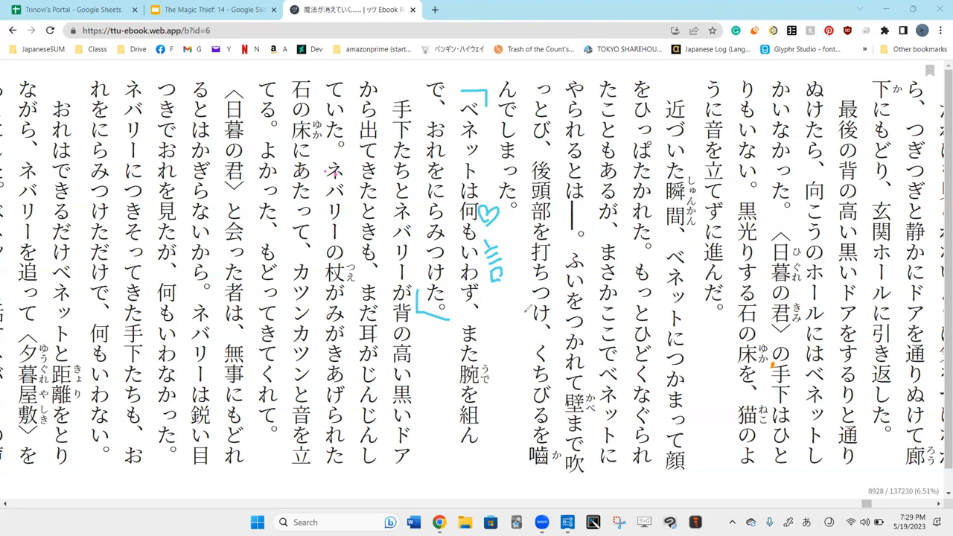
mouse_move(829, 216)
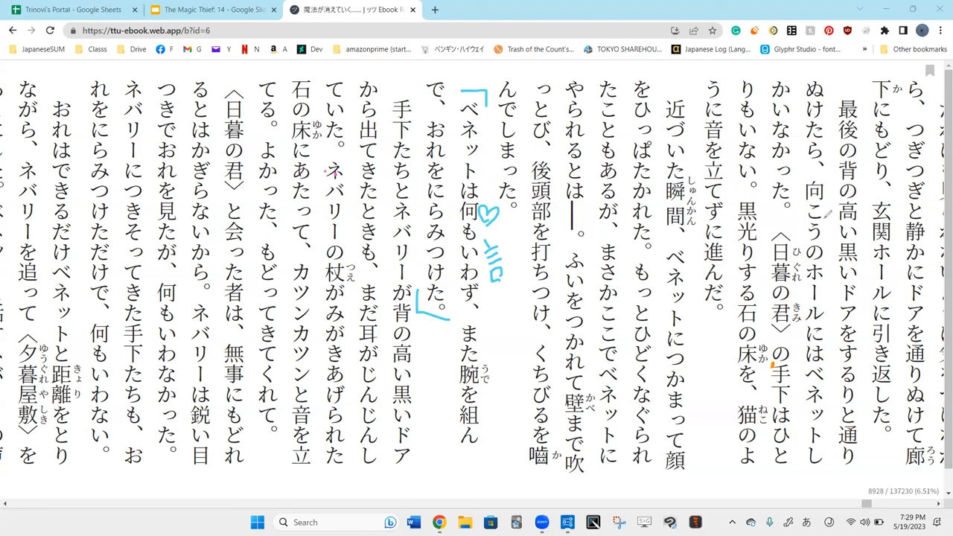
mouse_move(739, 161)
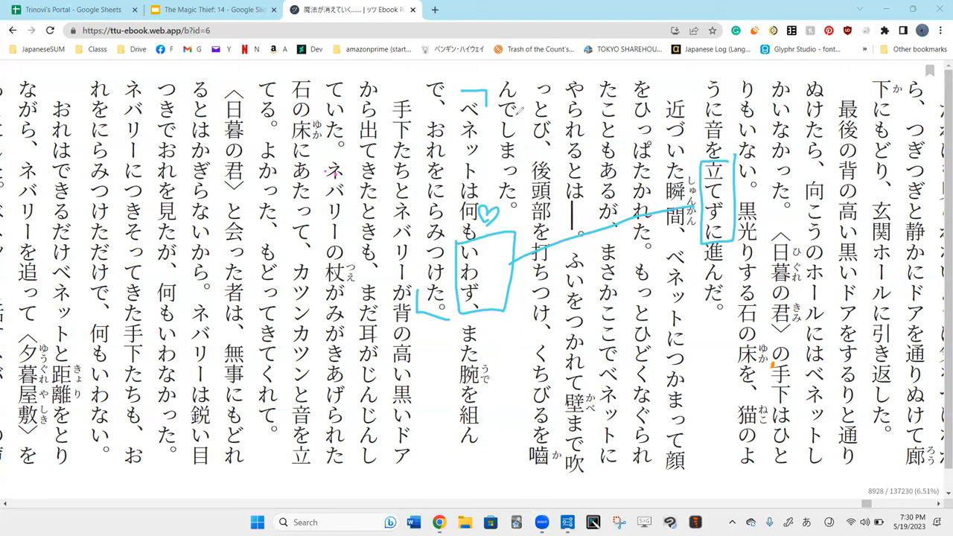
mouse_move(524, 324)
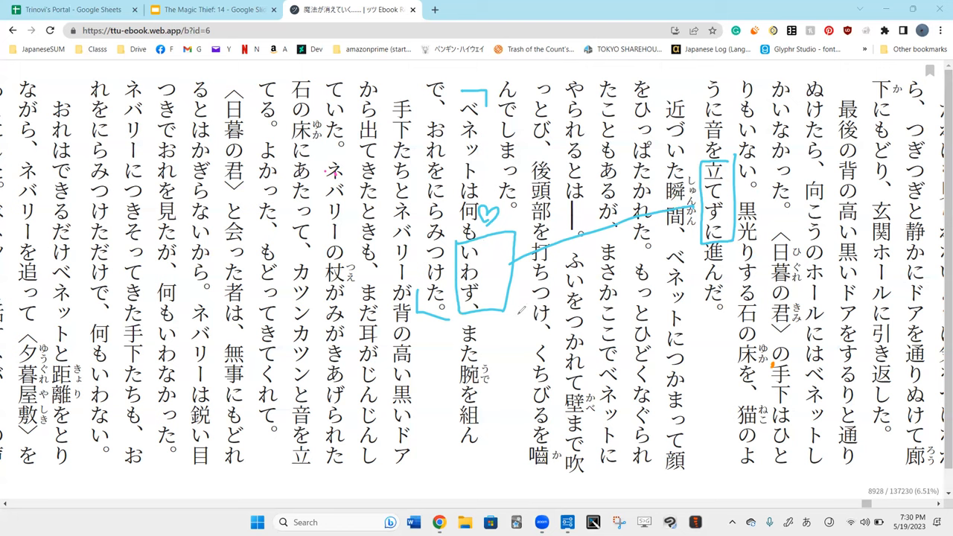